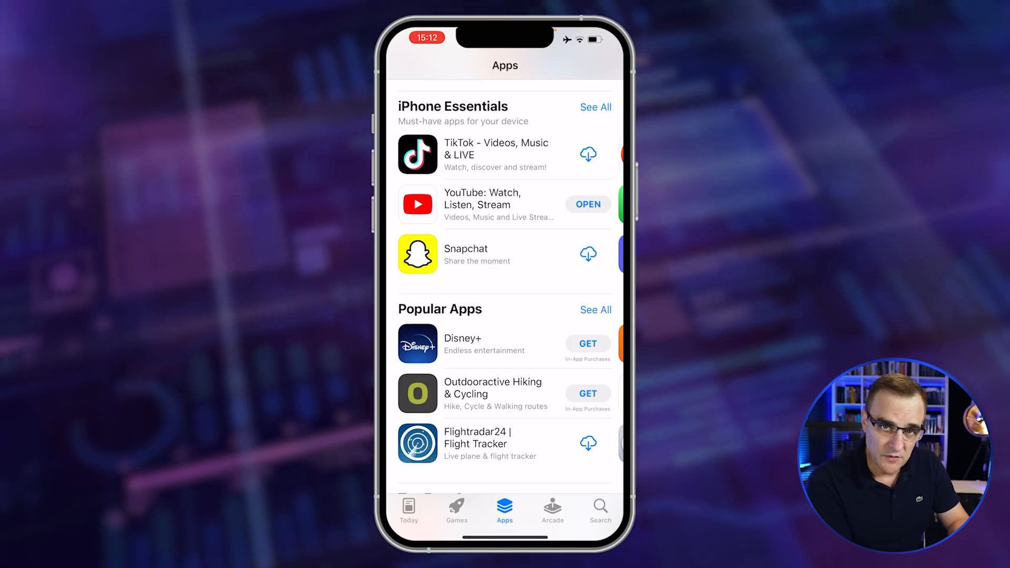
Open the full Top Free Apps chart and scroll through the Developer Tools category
{"action": "scroll", "scroll_direction": "down", "scroll_amount": 3}
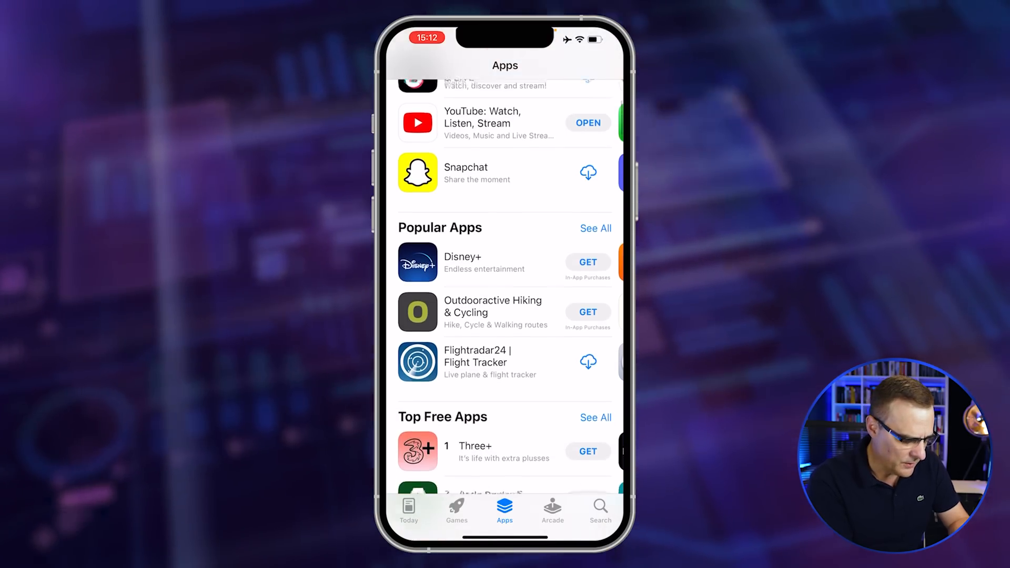
{"action": "left_click", "coordinate": [594, 417]}
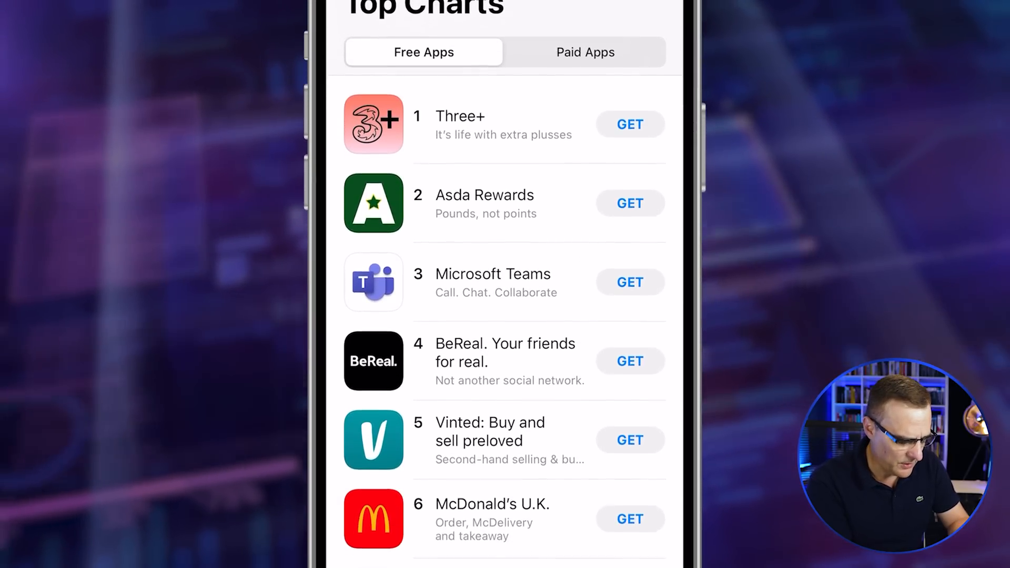
{"action": "scroll", "scroll_direction": "down", "scroll_amount": 3}
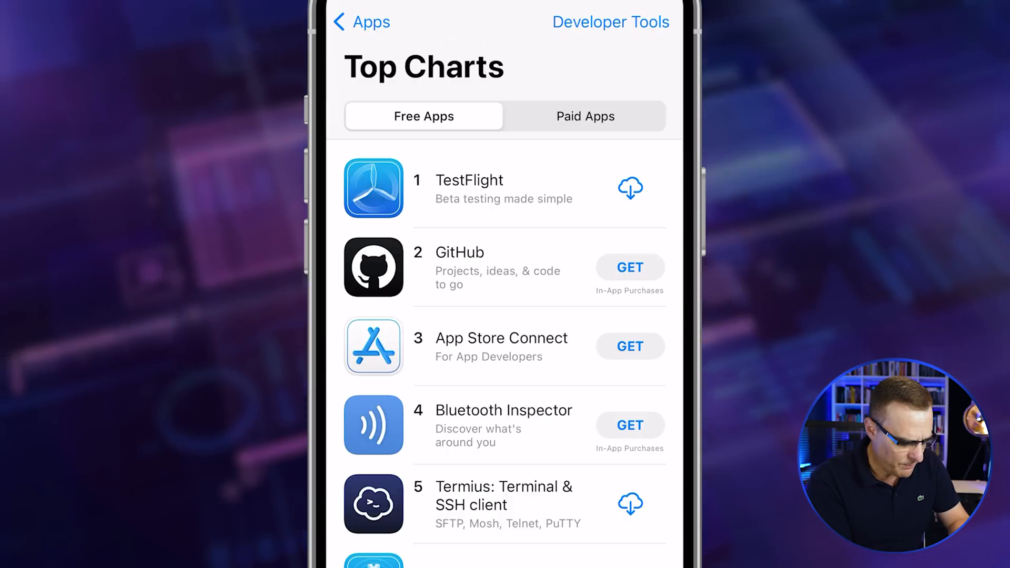
{"action": "scroll", "scroll_direction": "down", "scroll_amount": 3}
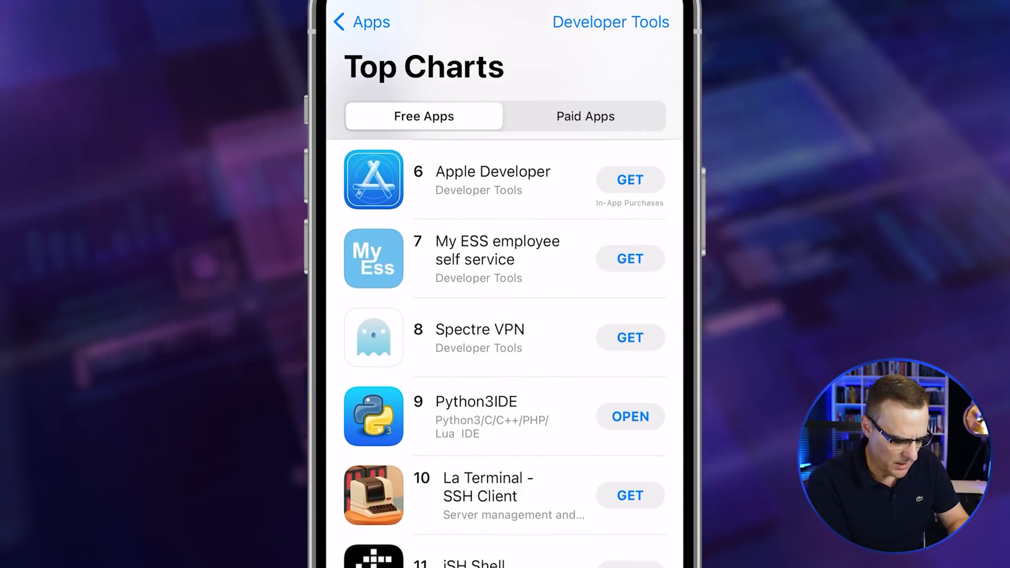
{"action": "scroll", "scroll_direction": "down", "scroll_amount": 3}
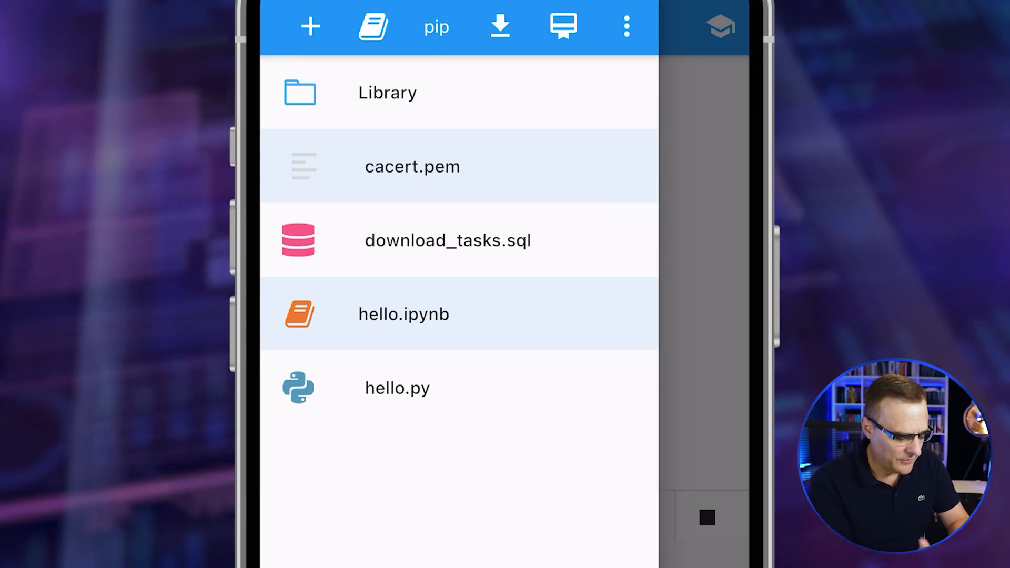
Create test.py with print('hello') and run it so hello is output
{"action": "left_click", "coordinate": [310, 26]}
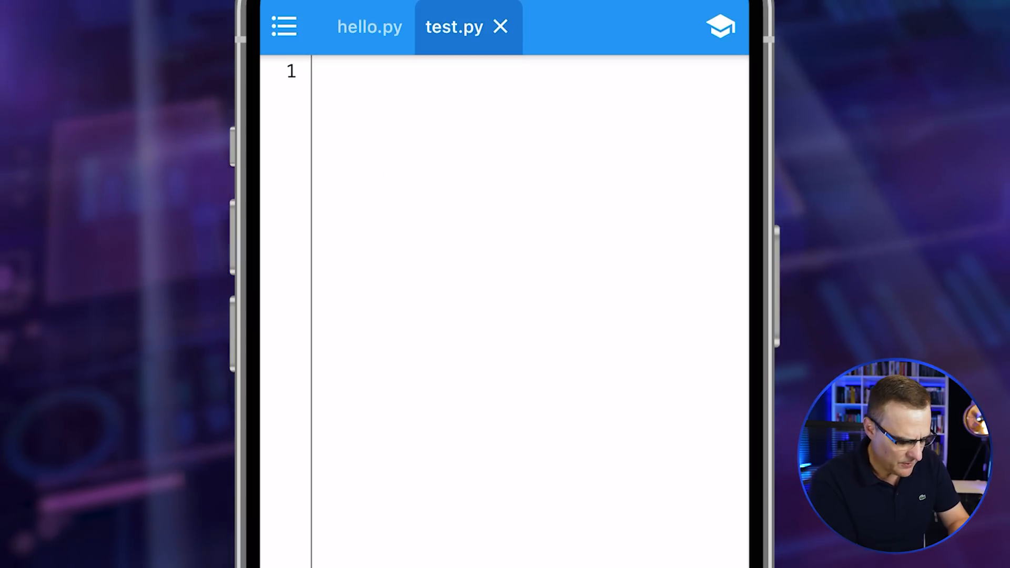
{"action": "type", "text": "p"}
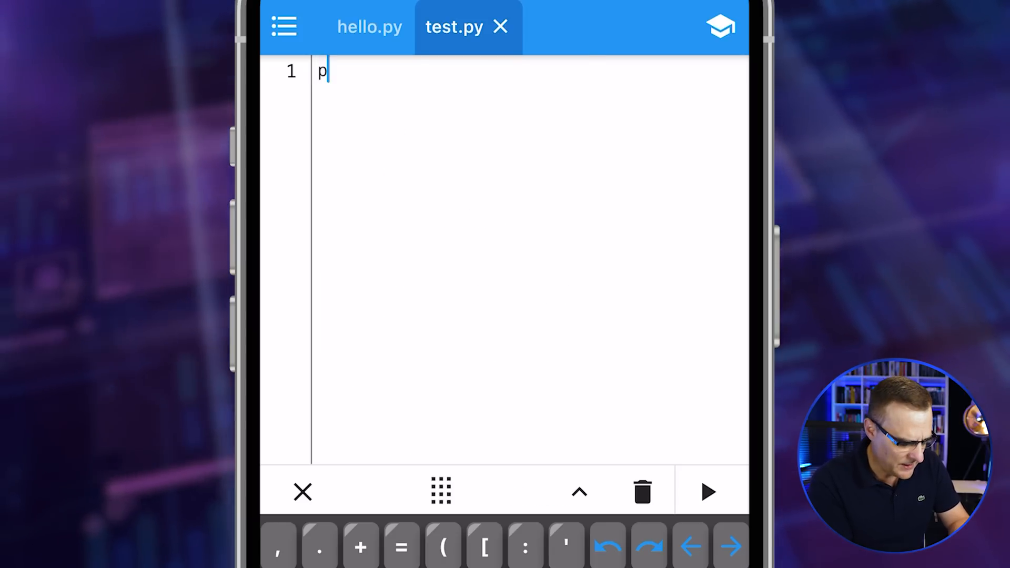
{"action": "type", "text": "rint"}
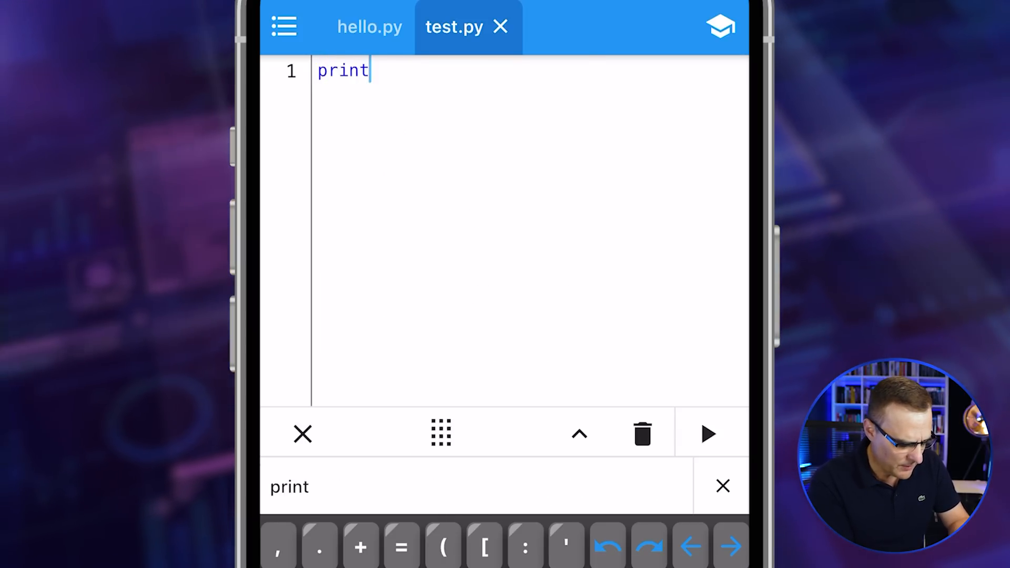
{"action": "type", "text": "()"}
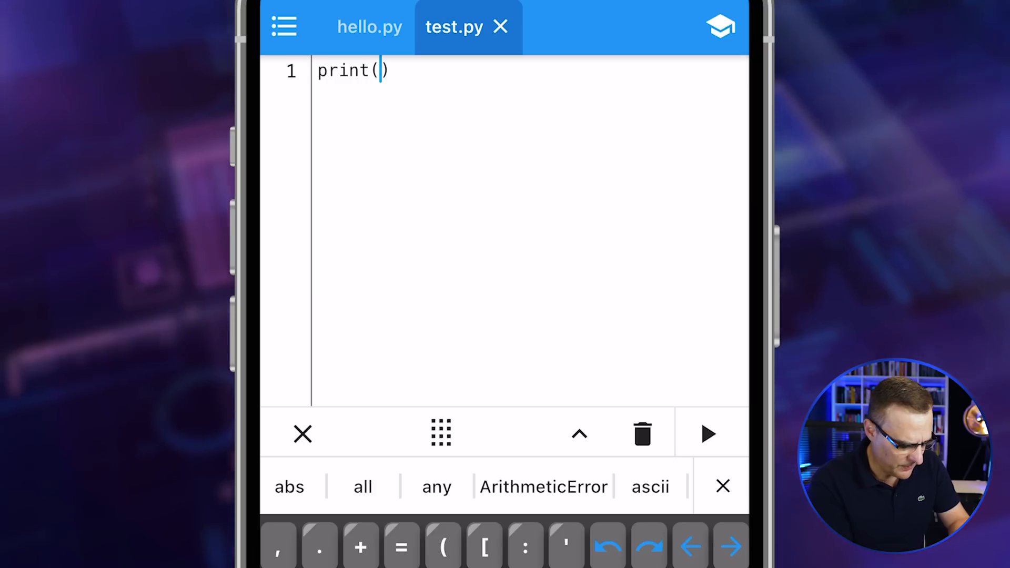
{"action": "type", "text": "'hello"}
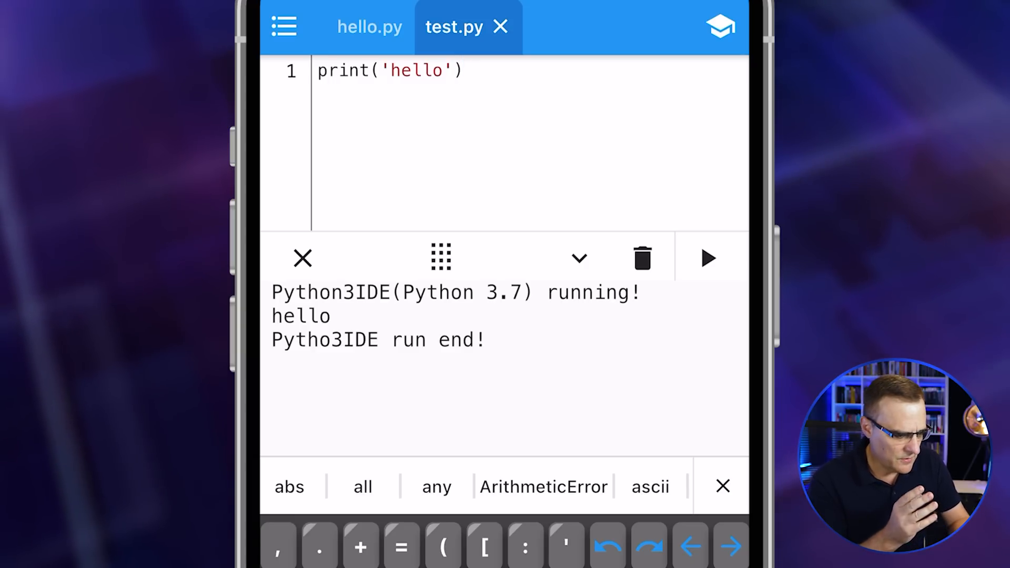
{"action": "left_click", "coordinate": [462, 70]}
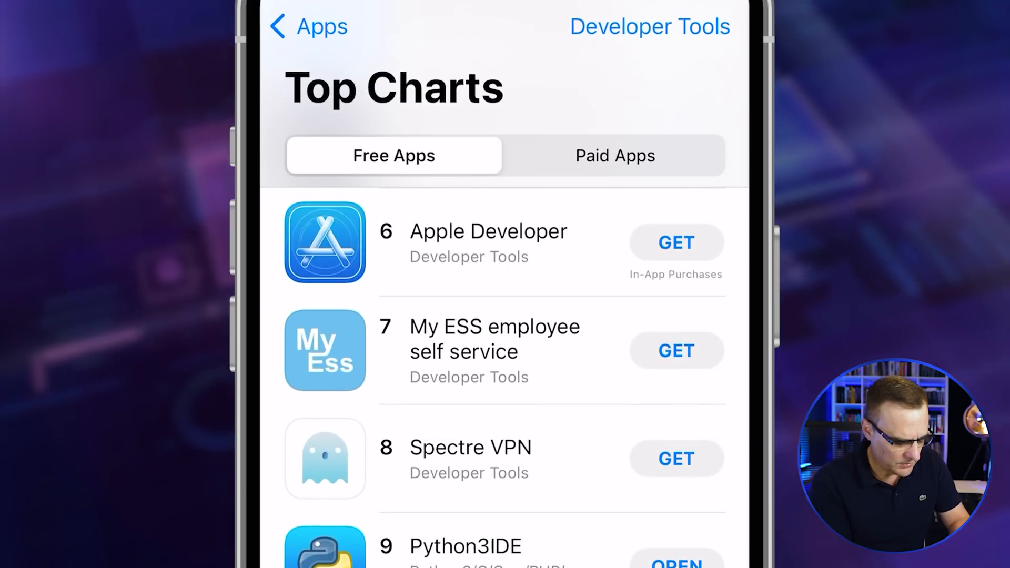
Scroll the developer chart down to Pyto at #14, then search the store for python
{"action": "scroll", "scroll_direction": "down", "scroll_amount": 3}
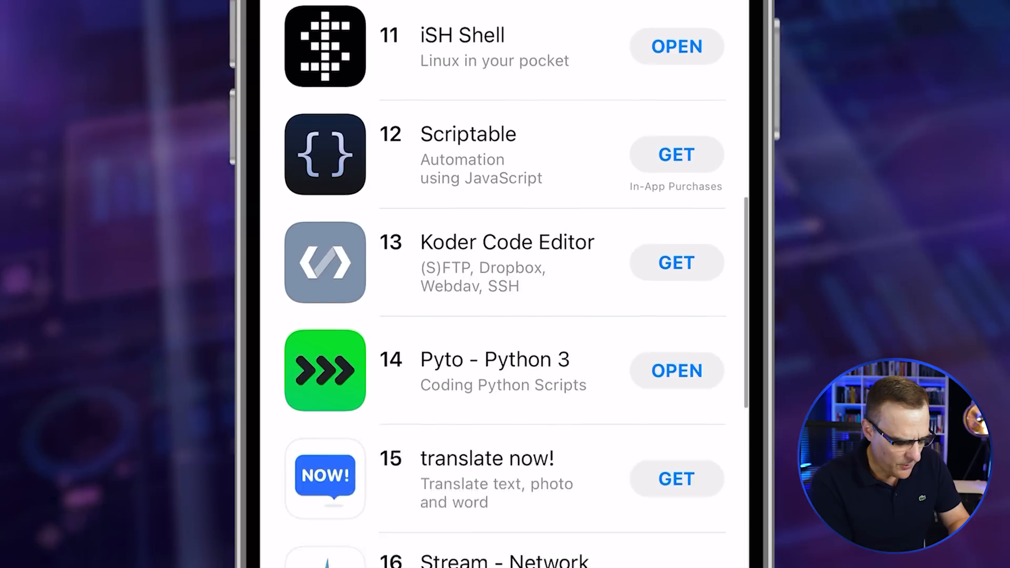
{"action": "scroll", "scroll_direction": "down", "scroll_amount": 3}
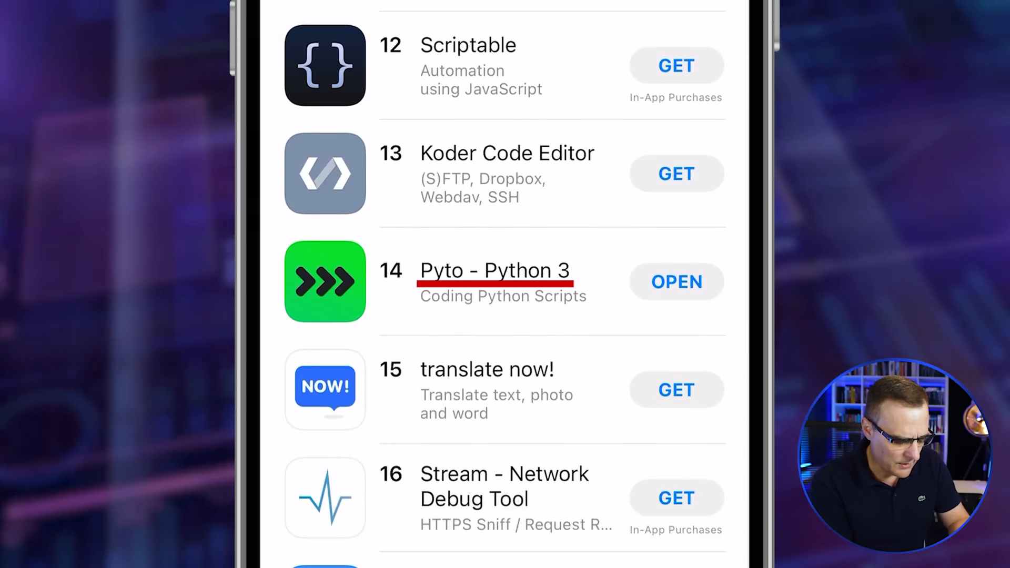
{"action": "left_click", "coordinate": [494, 271]}
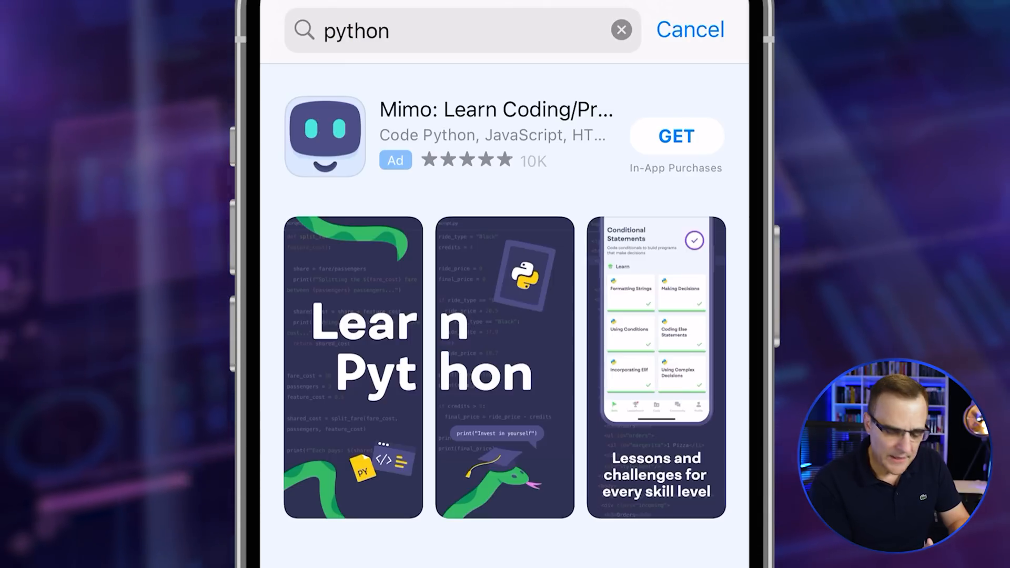
{"action": "scroll", "scroll_direction": "down", "scroll_amount": 3}
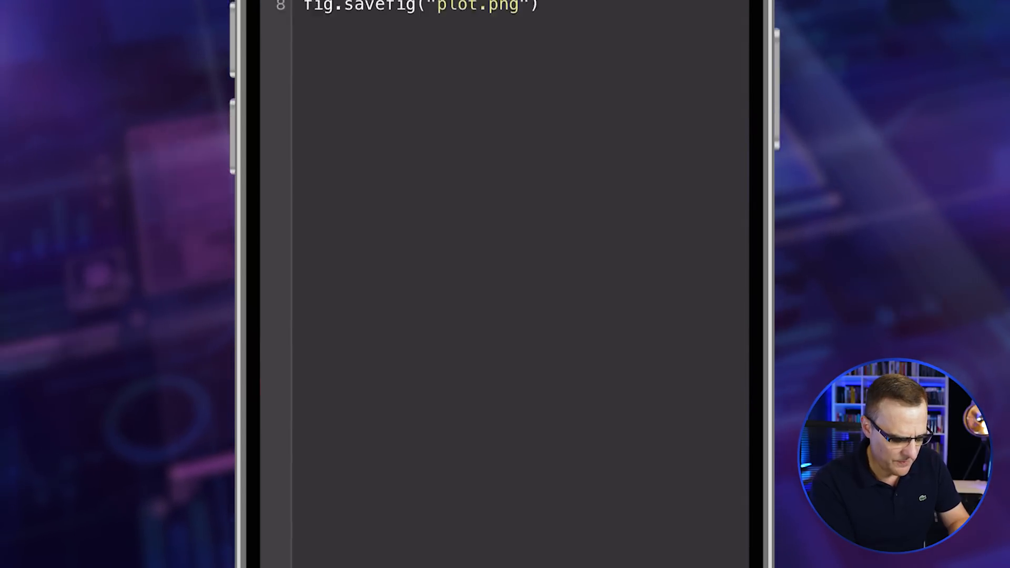
Run HelloWorld.py with the green arrow to print Hello World and save the plot
{"action": "left_click", "coordinate": [720, 20]}
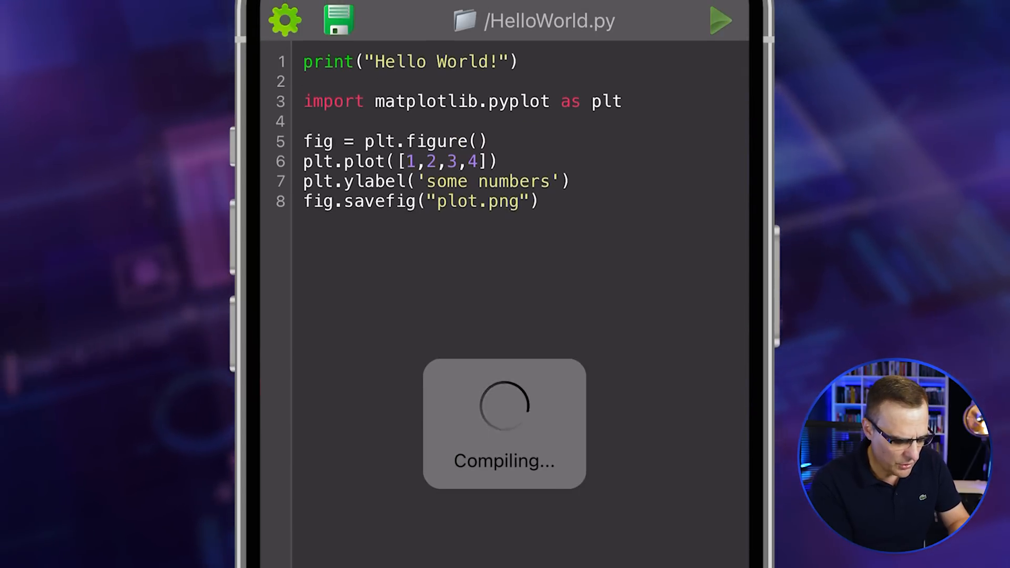
{"action": "left_click", "coordinate": [719, 20]}
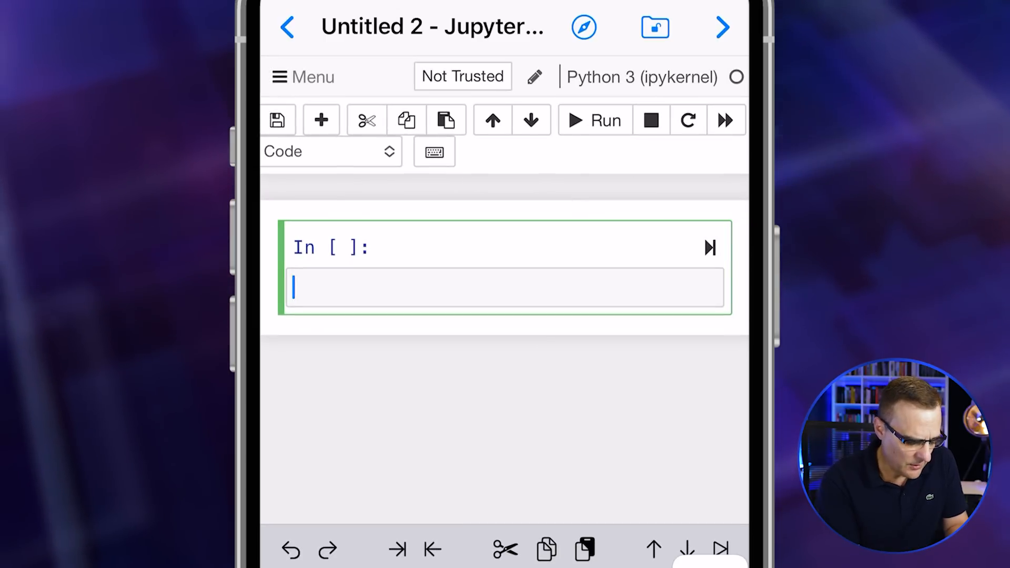
Run a print('hello world') cell, then a for loop over range(10) printing 0–9
{"action": "type", "text": "print('hell')"}
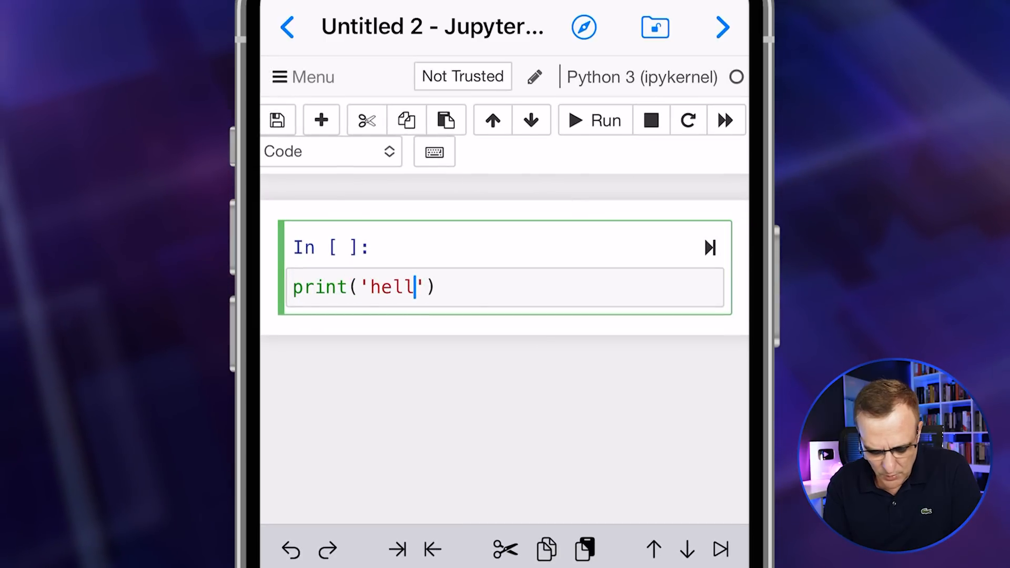
{"action": "left_click", "coordinate": [593, 120]}
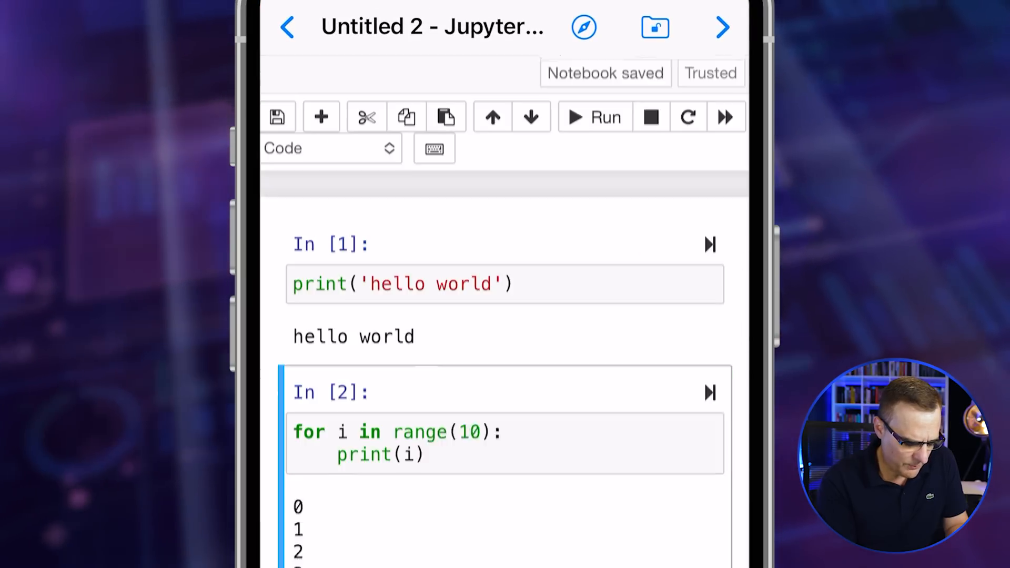
{"action": "scroll", "scroll_direction": "down", "scroll_amount": 3}
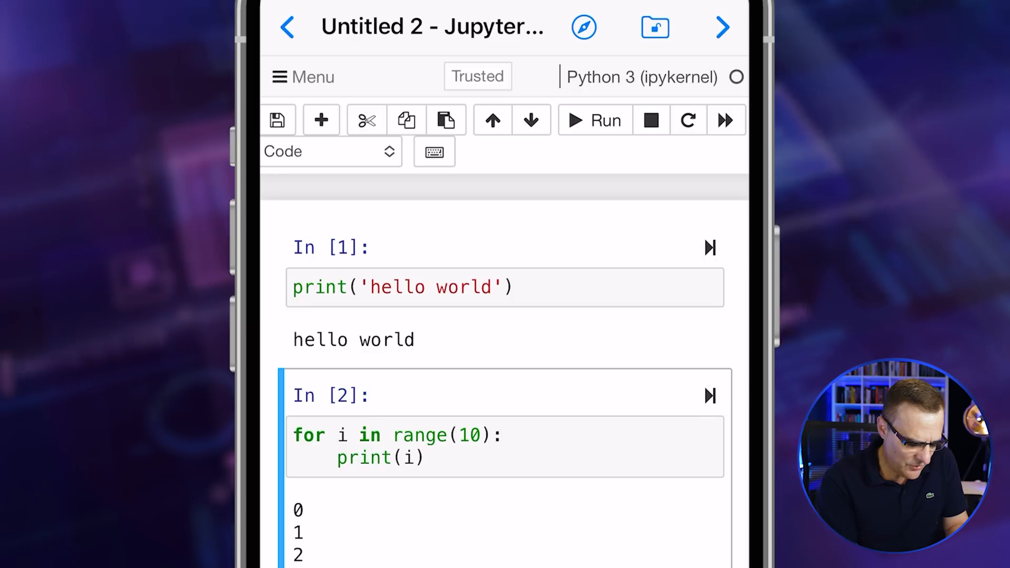
Add print('end') to the hello world cell and rerun it
{"action": "left_click", "coordinate": [504, 287]}
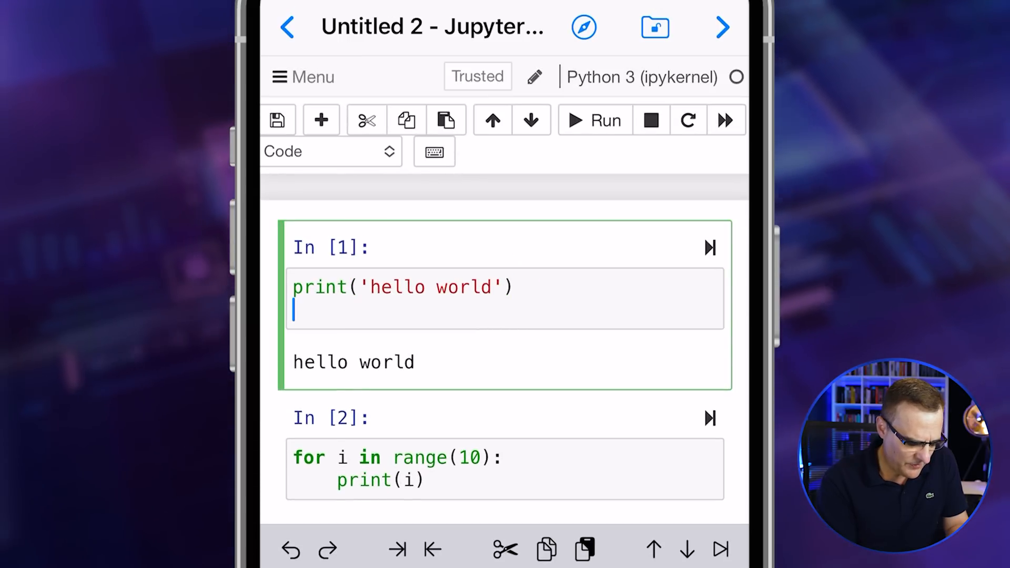
{"action": "type", "text": "print"}
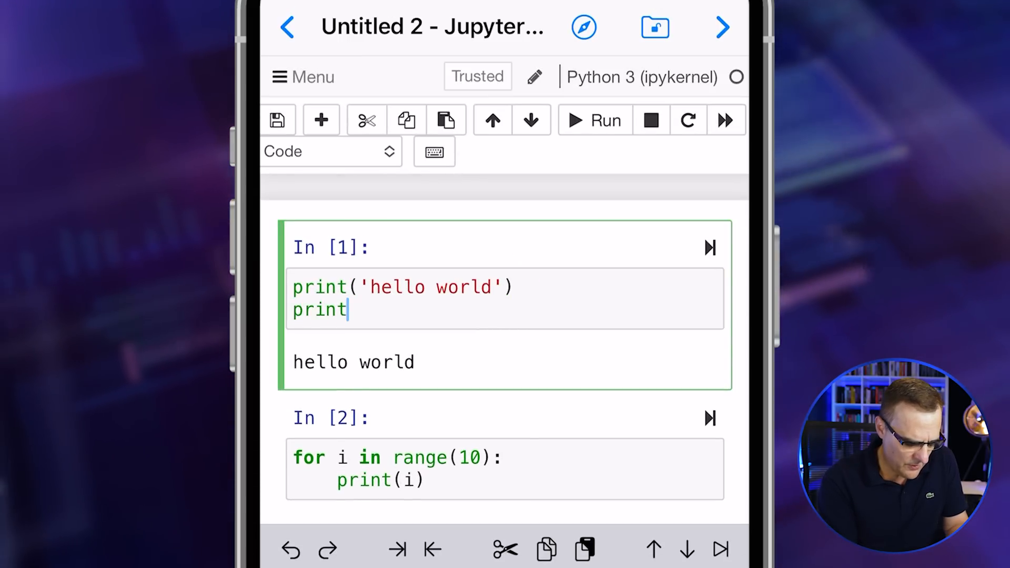
{"action": "type", "text": "()"}
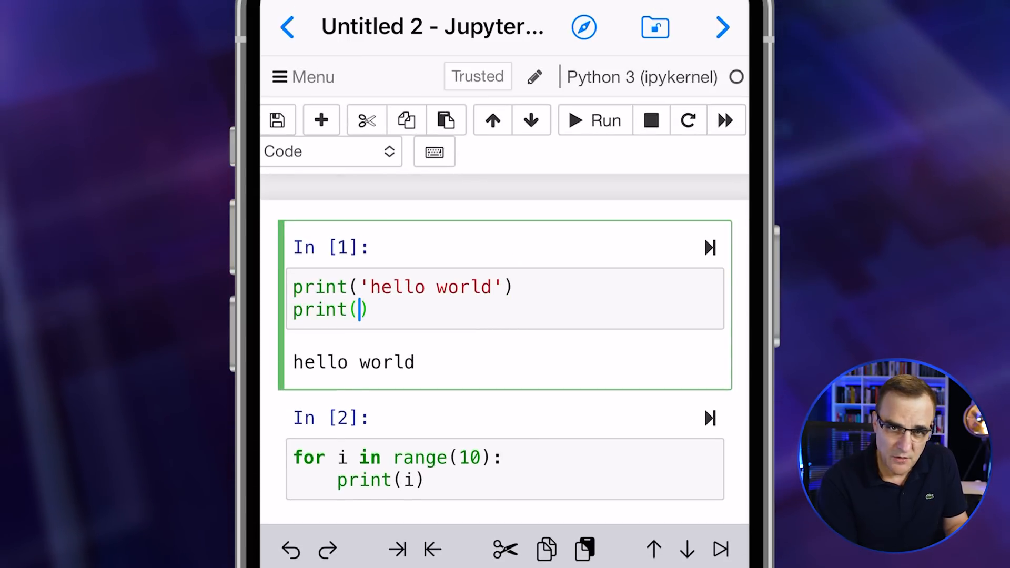
{"action": "type", "text": "''"}
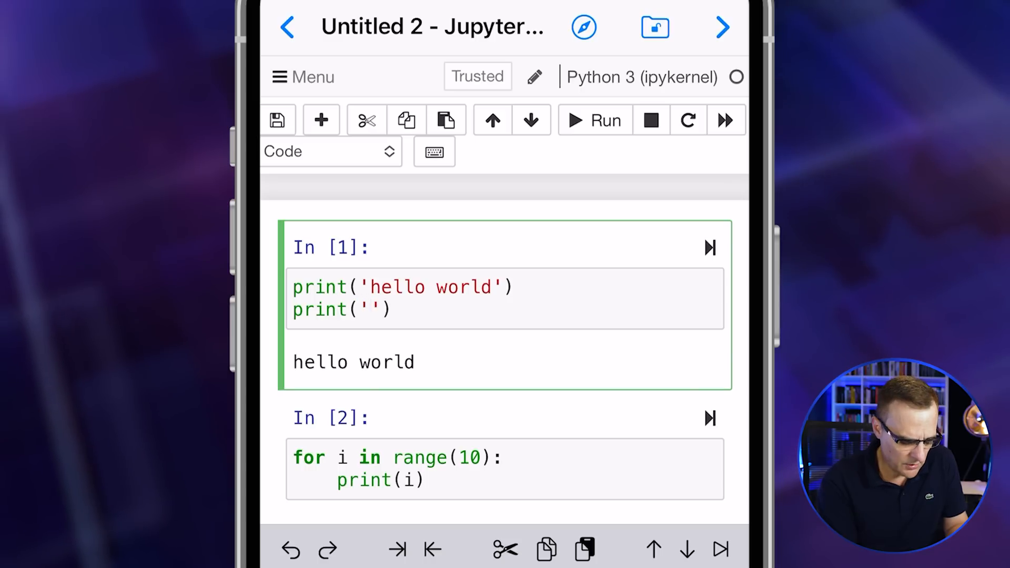
{"action": "left_click", "coordinate": [367, 309]}
{"action": "type", "text": "end"}
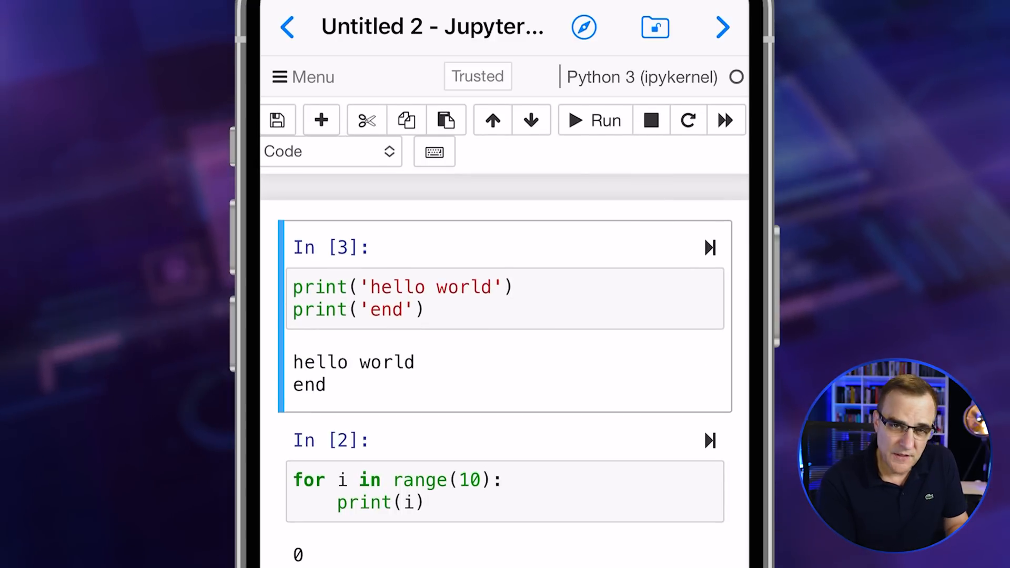
Add a = 2 and print(a) to the cell so it outputs 2
{"action": "left_click", "coordinate": [321, 120]}
{"action": "type", "text": "a = 1"}
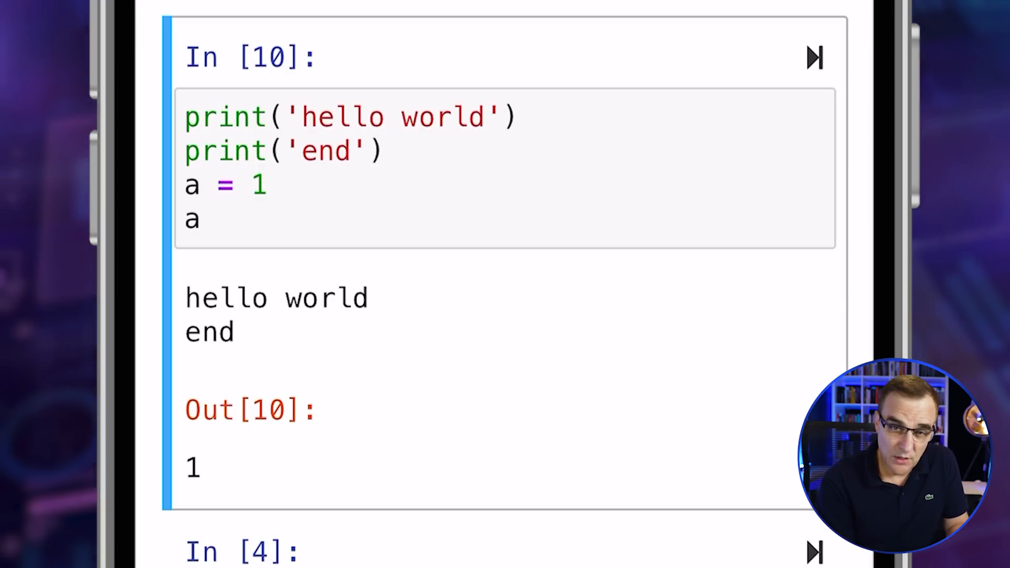
{"action": "type", "text": "print(a"}
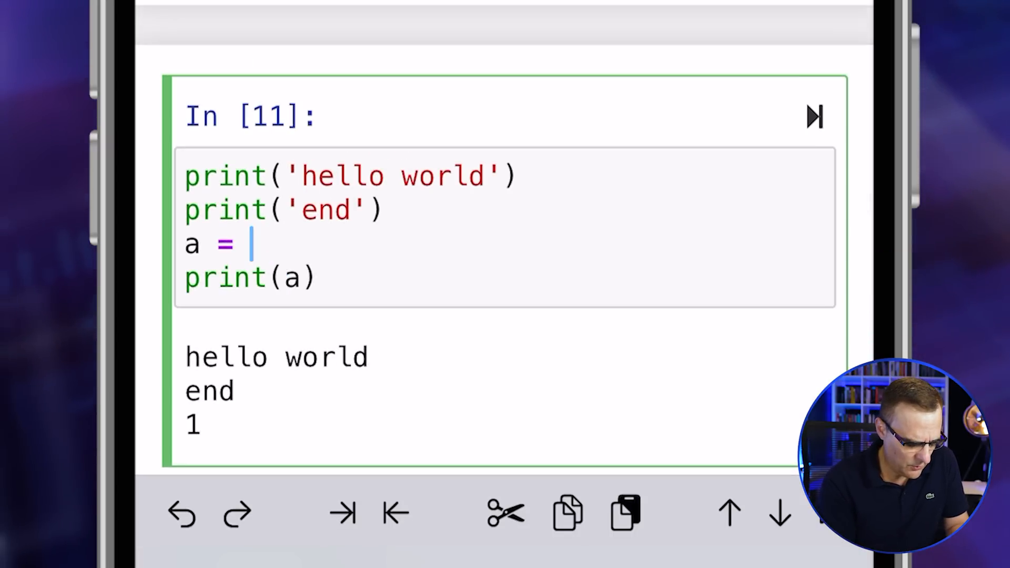
{"action": "type", "text": "2"}
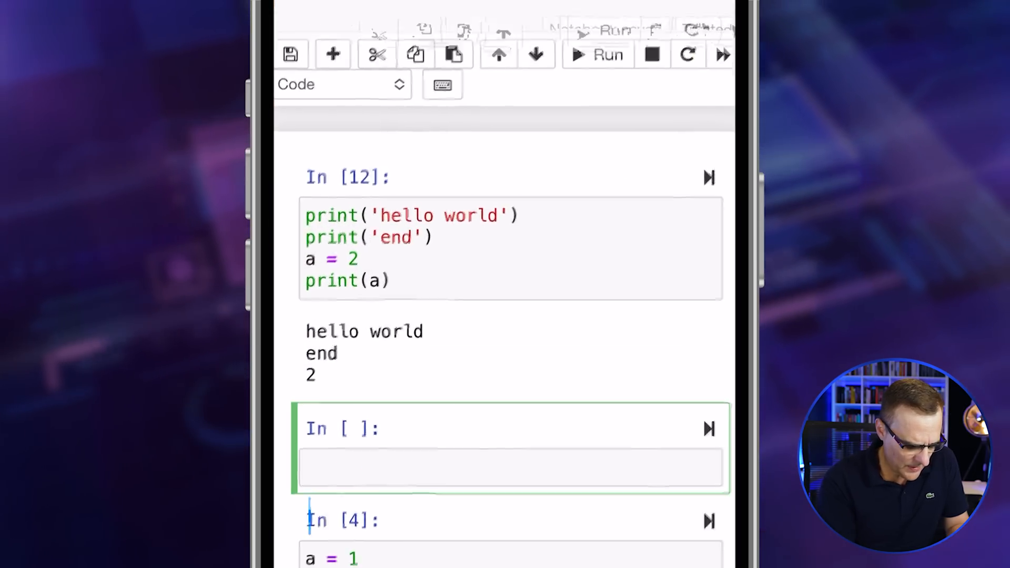
Add the missing f-string brace, run the name-input greeting cell and enter a name
{"action": "type", "text": "name = input(\"Please enter name\")"}
{"action": "type", "text": "print(f\"Welcome to Pythonname}"}
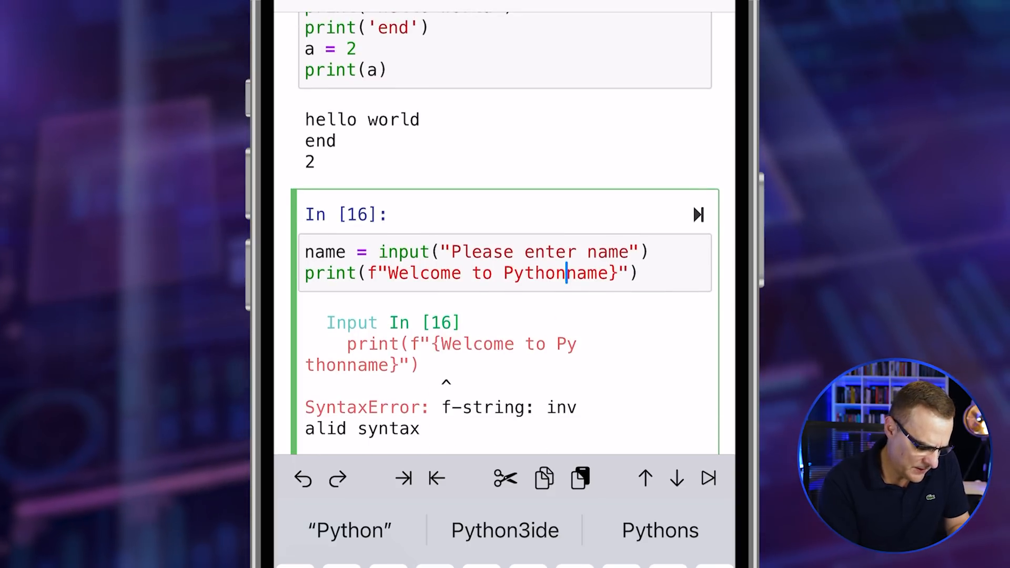
{"action": "type", "text": "{"}
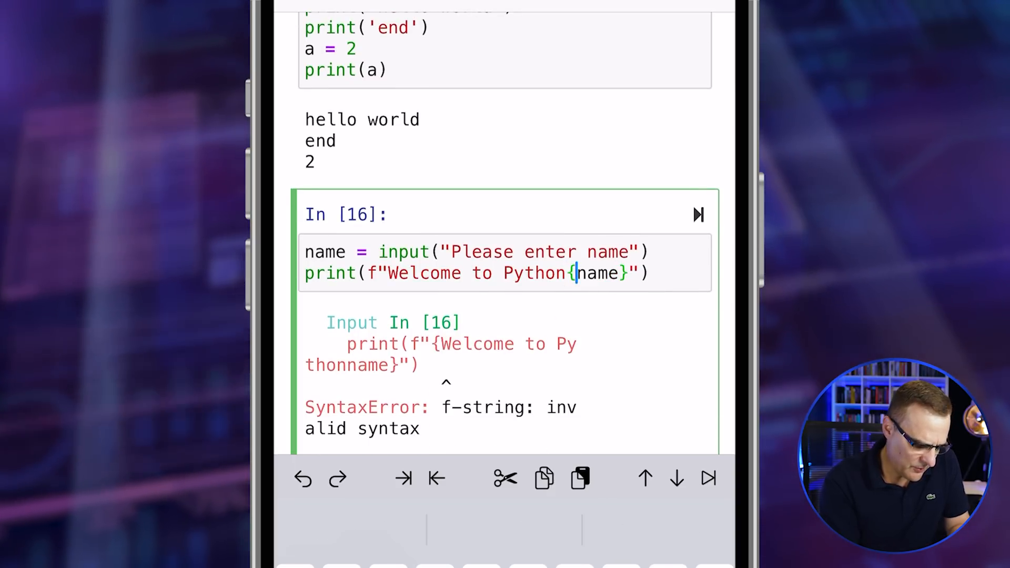
{"action": "left_click", "coordinate": [588, 27]}
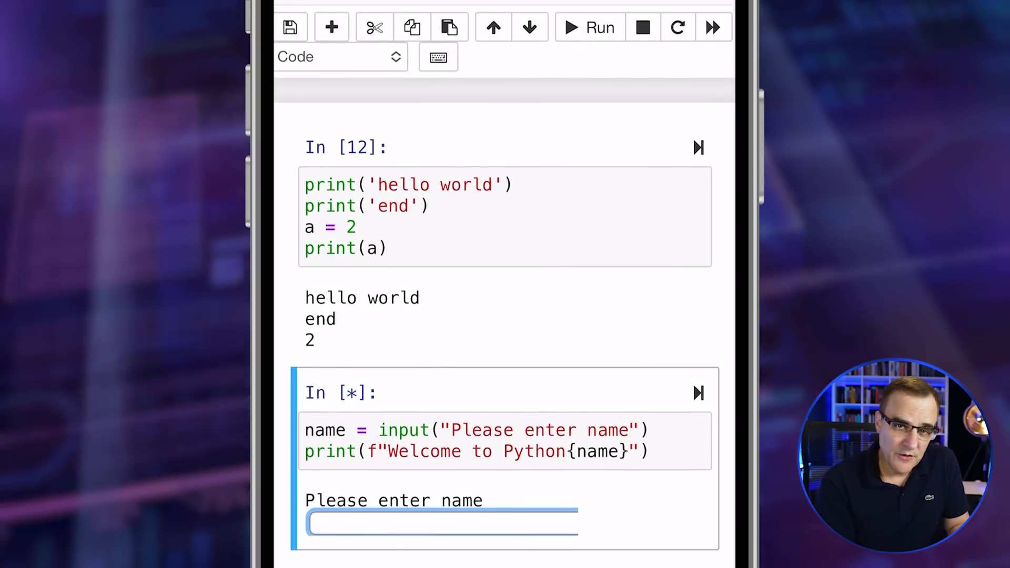
{"action": "type", "text": "David"}
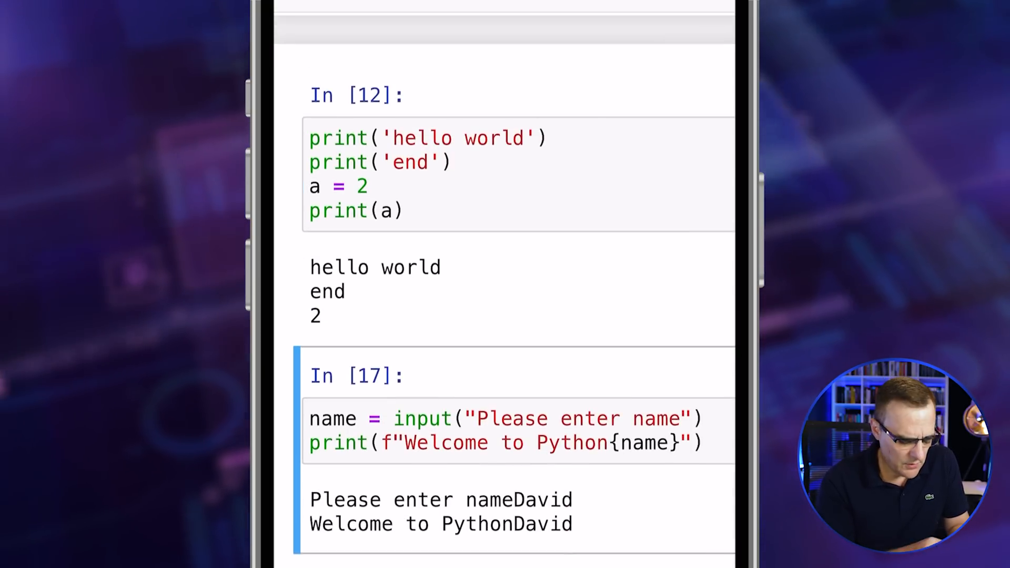
{"action": "scroll", "scroll_direction": "down", "scroll_amount": 3}
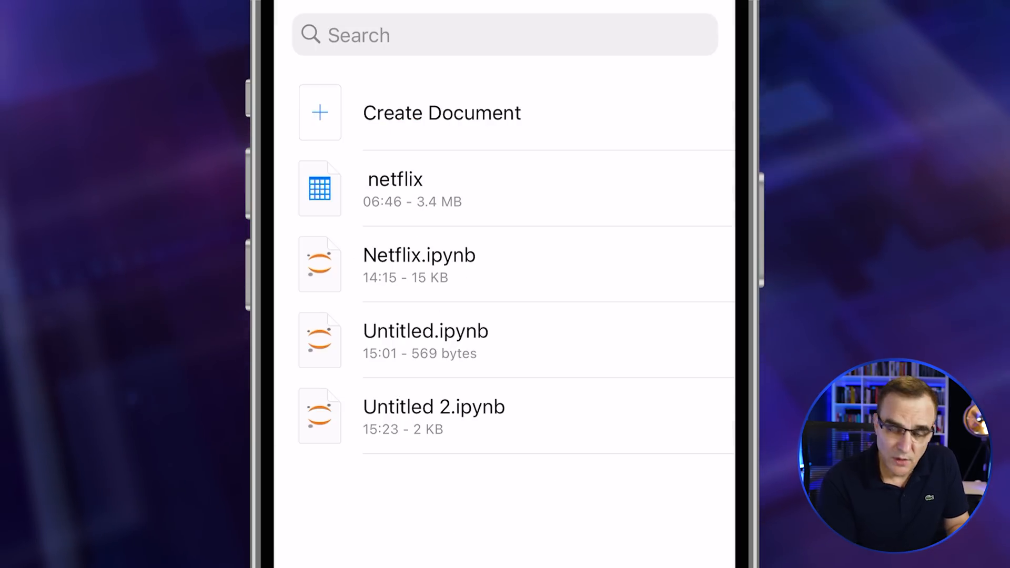
Reopen Untitled 2.ipynb and scroll through its hello world and greeting cells
{"action": "left_click", "coordinate": [434, 407]}
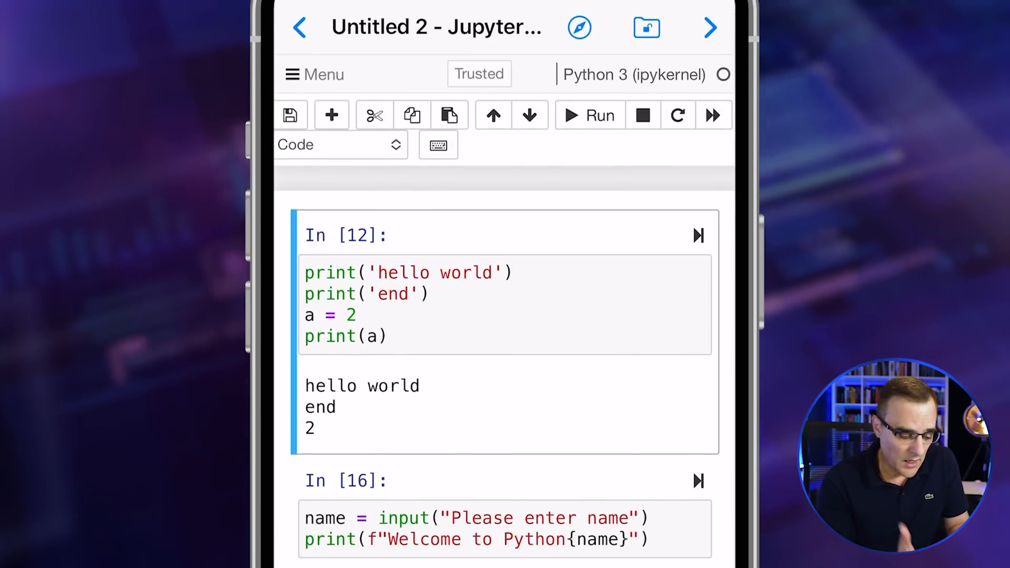
{"action": "scroll", "scroll_direction": "down", "scroll_amount": 3}
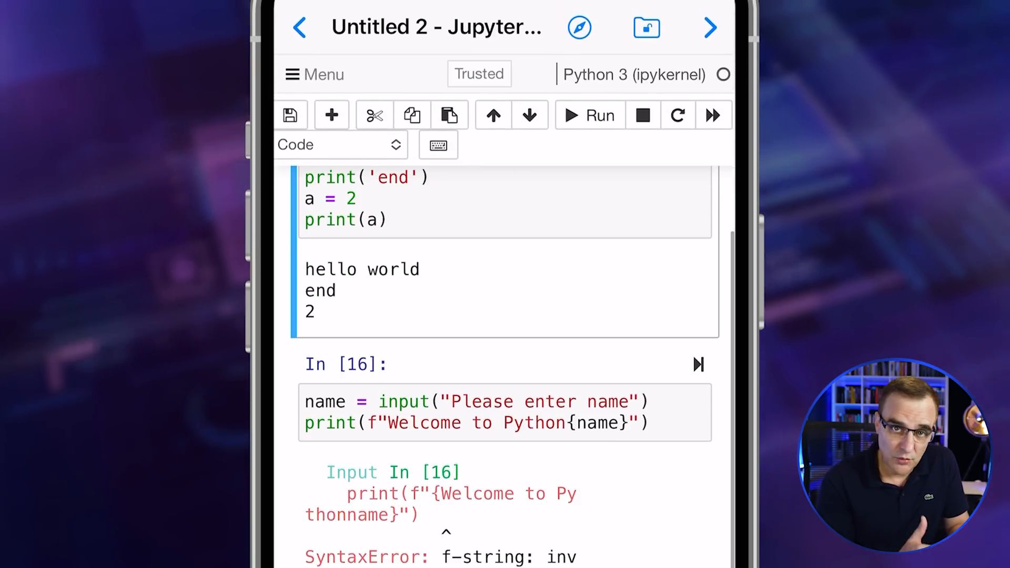
{"action": "scroll", "scroll_direction": "down", "scroll_amount": 3}
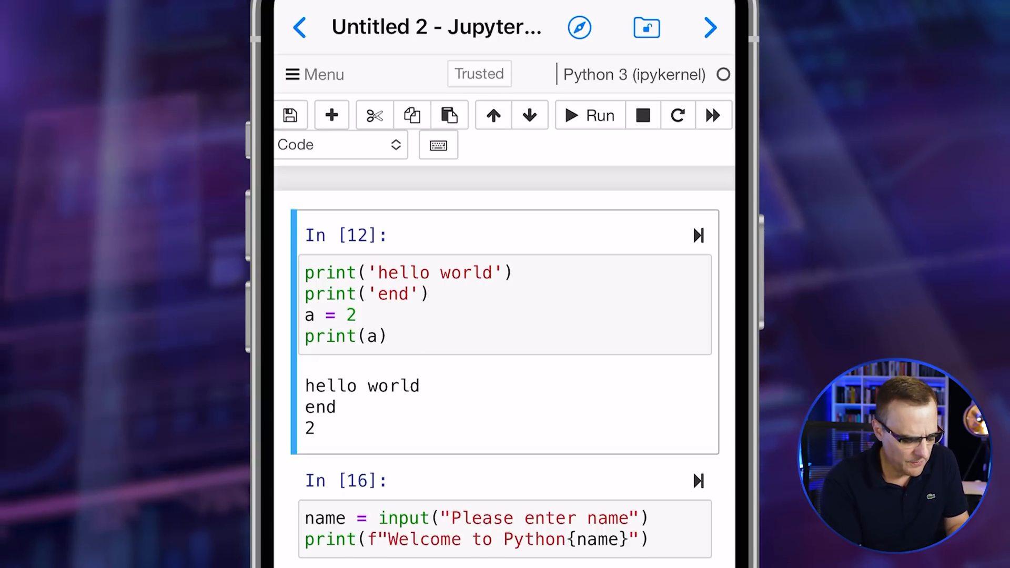
{"action": "left_click", "coordinate": [299, 27]}
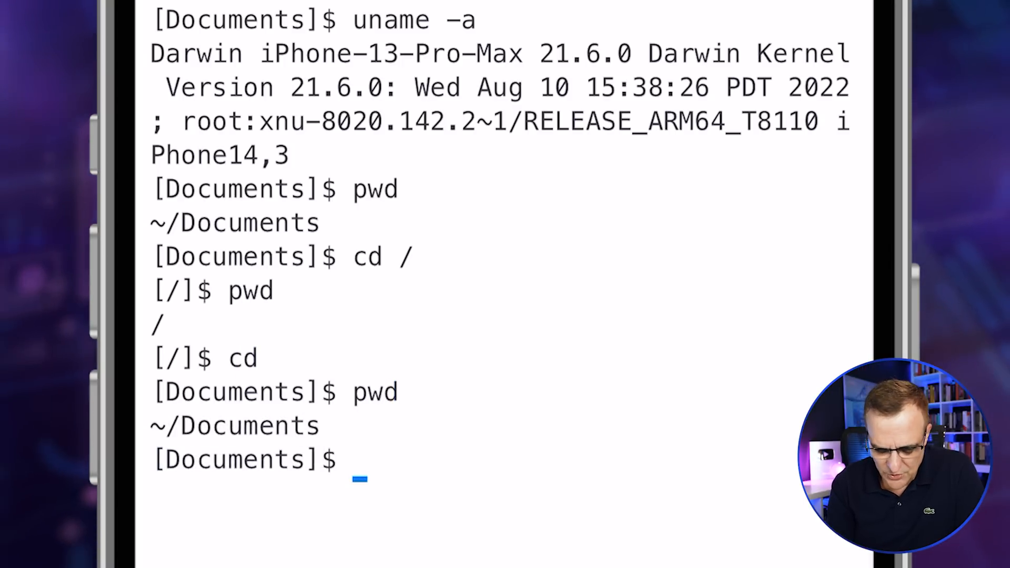
Change the a-Shell font size with config -s 16, then config -s 14
{"action": "type", "text": "config"}
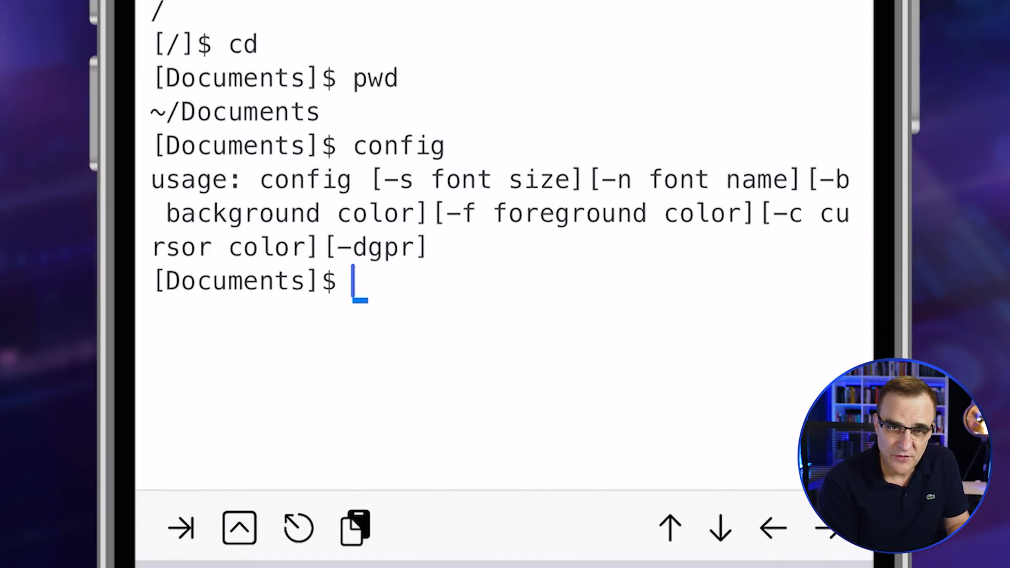
{"action": "type", "text": "confi"}
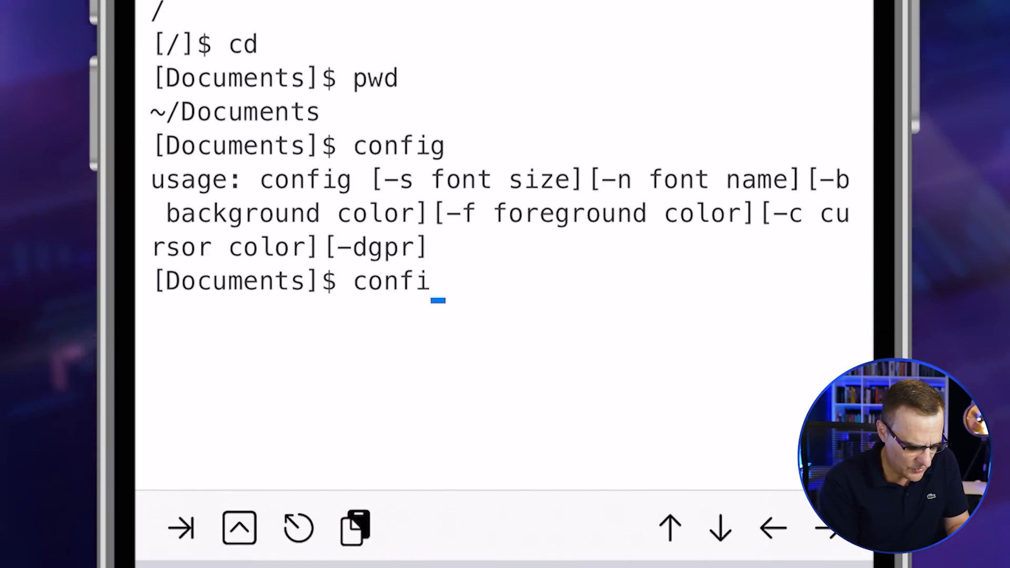
{"action": "type", "text": "g -"}
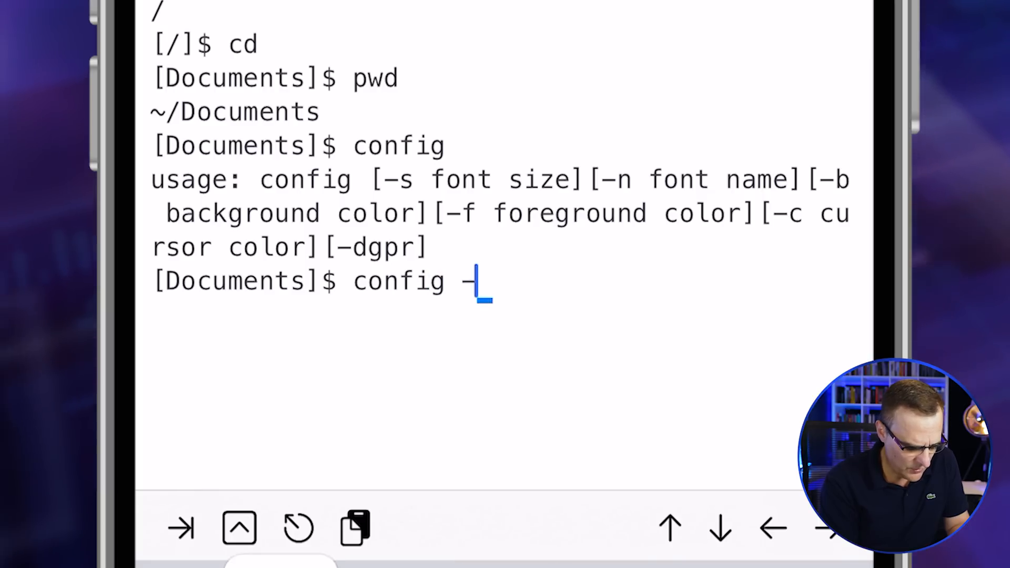
{"action": "type", "text": "s 16"}
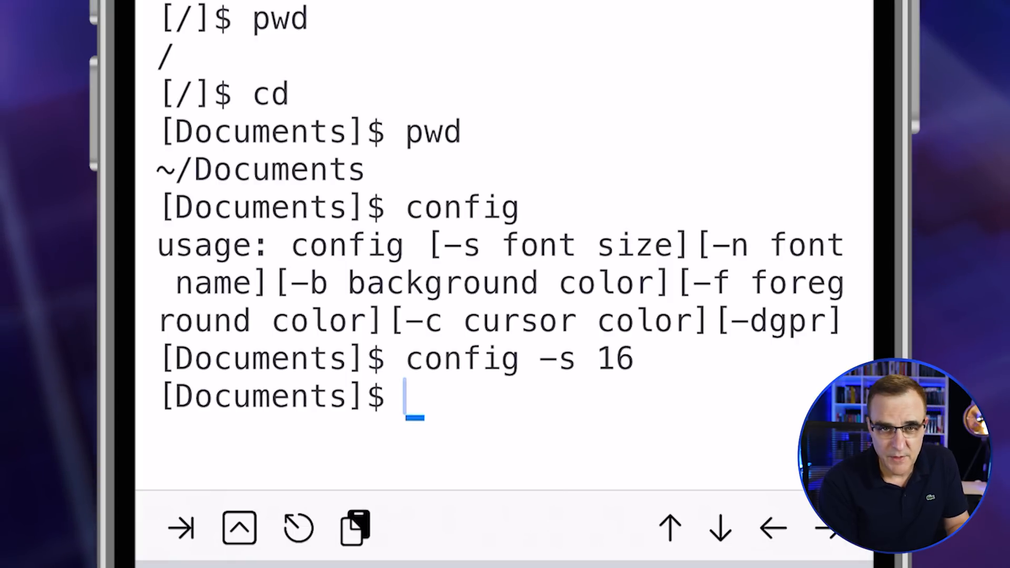
{"action": "type", "text": "config -s 14"}
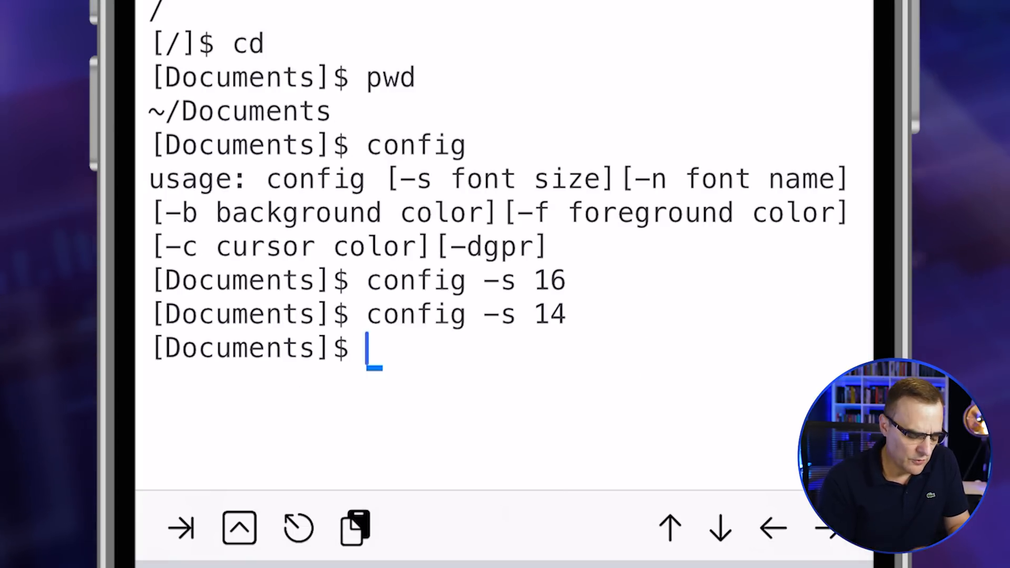
Write print('hello world') into myscript.py in vim and save with :wq
{"action": "type", "text": "vim"}
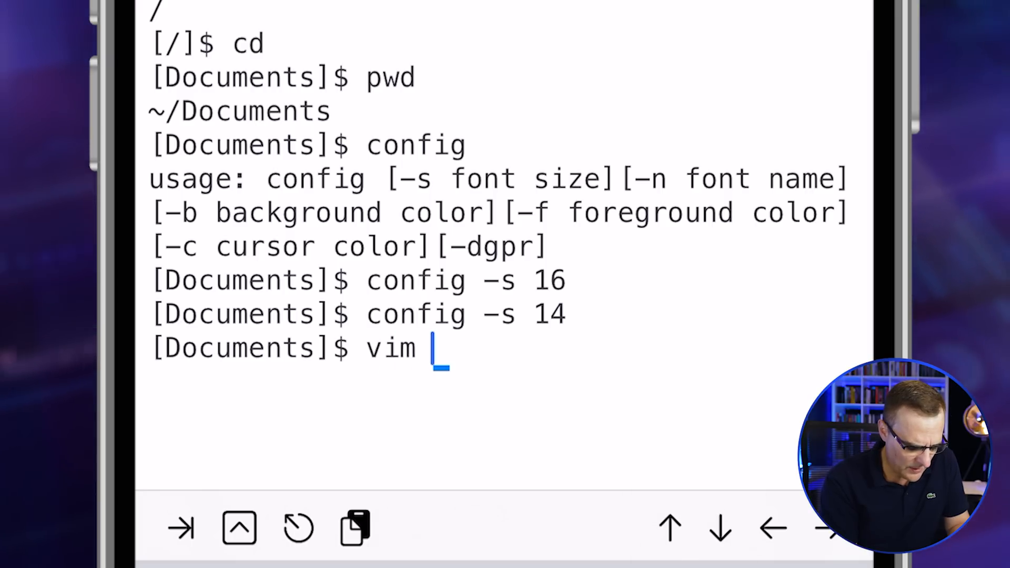
{"action": "type", "text": "myscript."}
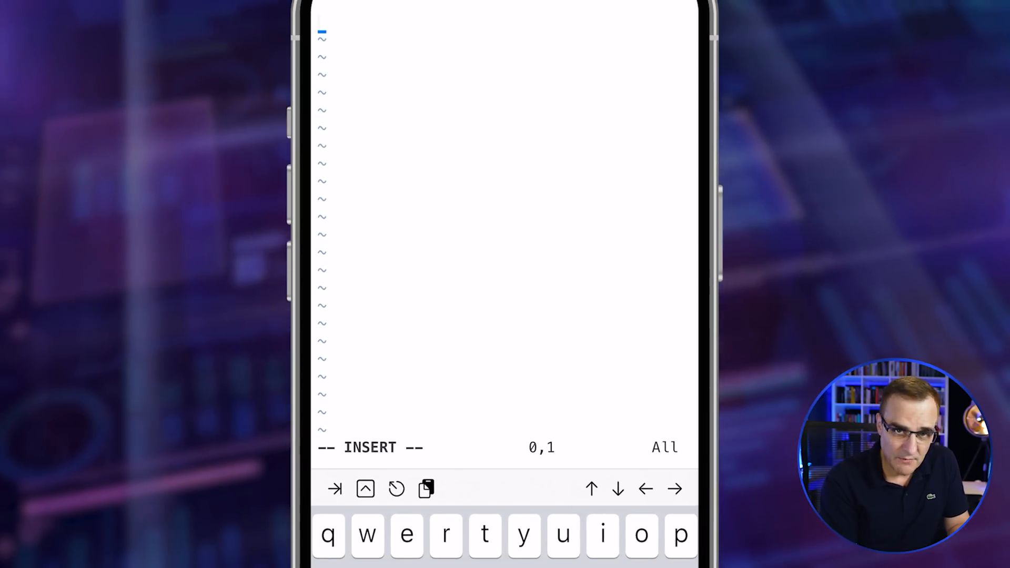
{"action": "type", "text": "print('hell"}
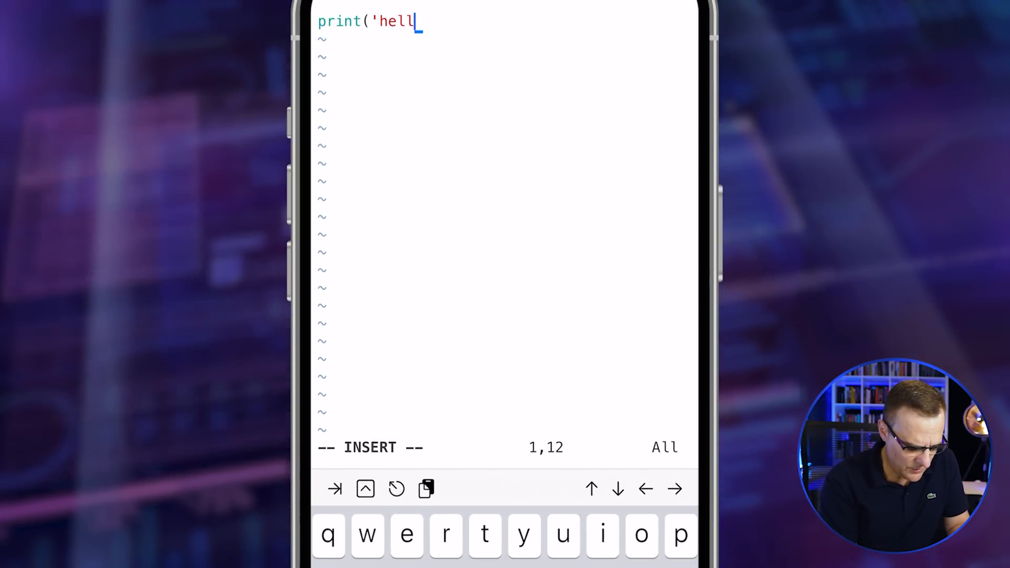
{"action": "type", "text": "o world"}
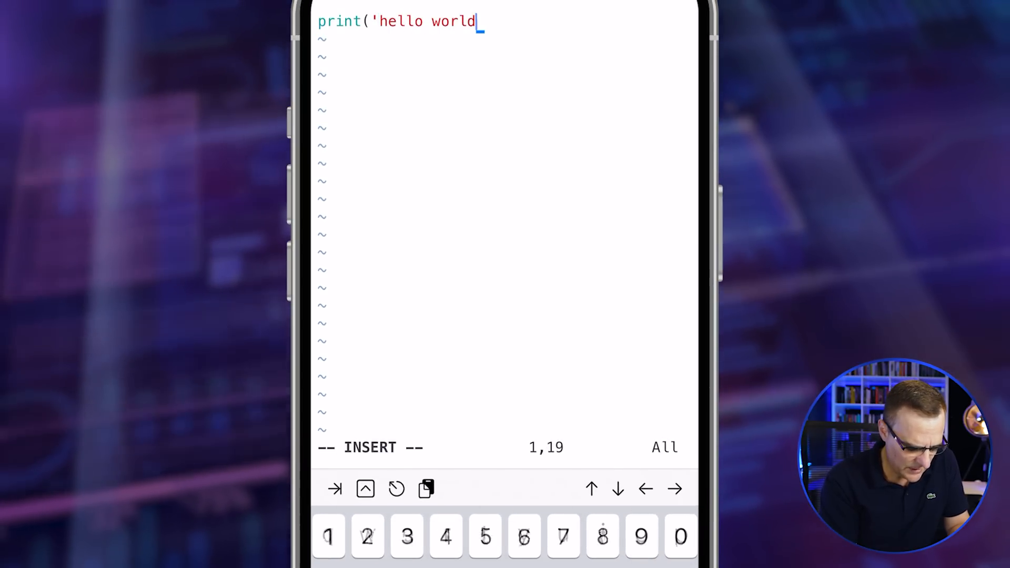
{"action": "type", "text": "')"}
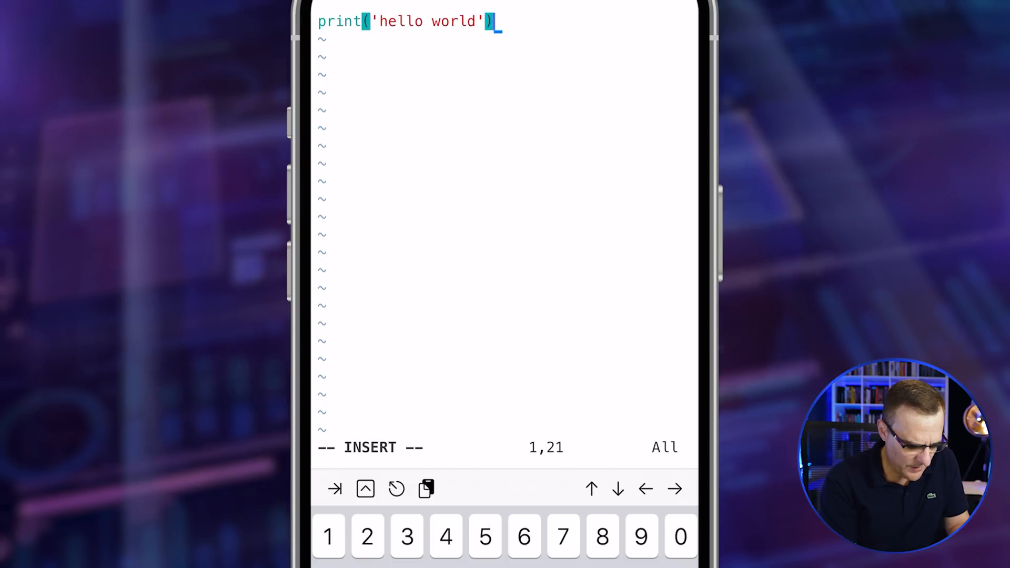
{"action": "key", "text": "Enter"}
{"action": "type", "text": ":"}
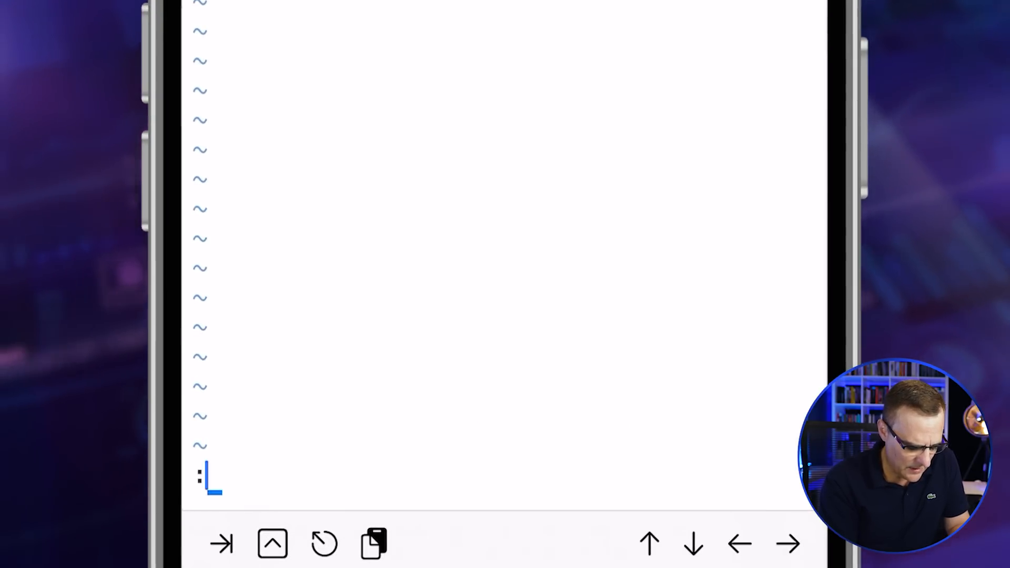
{"action": "type", "text": "wq"}
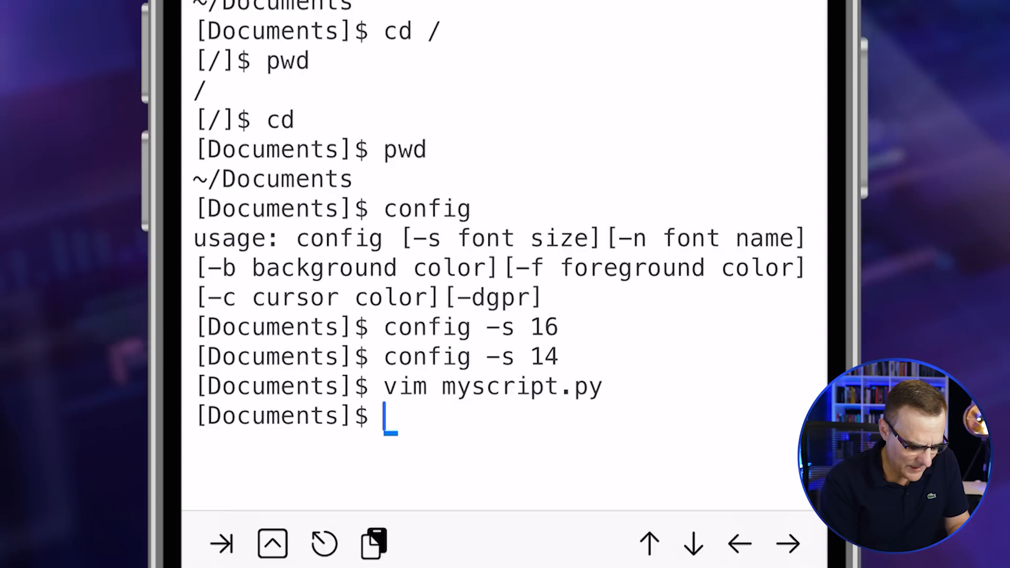
List files and run python myscript.py to print hello world
{"action": "type", "text": "ls"}
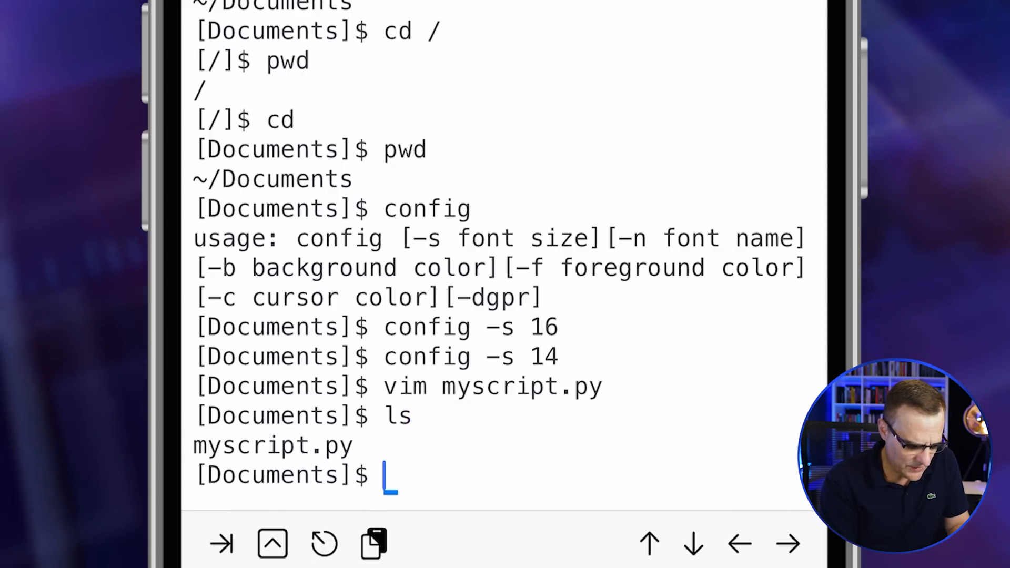
{"action": "type", "text": "py"}
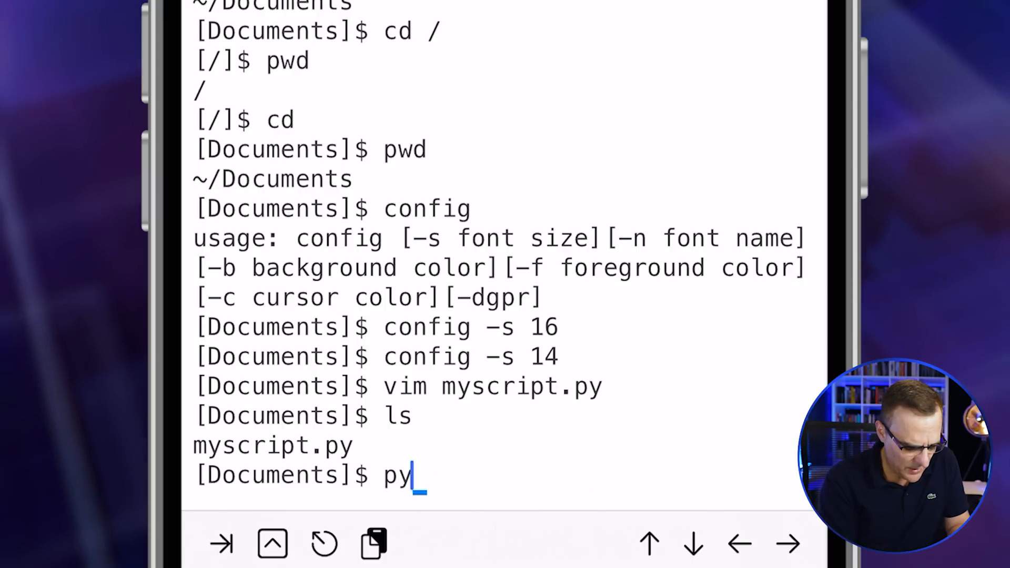
{"action": "type", "text": "thon myscript."}
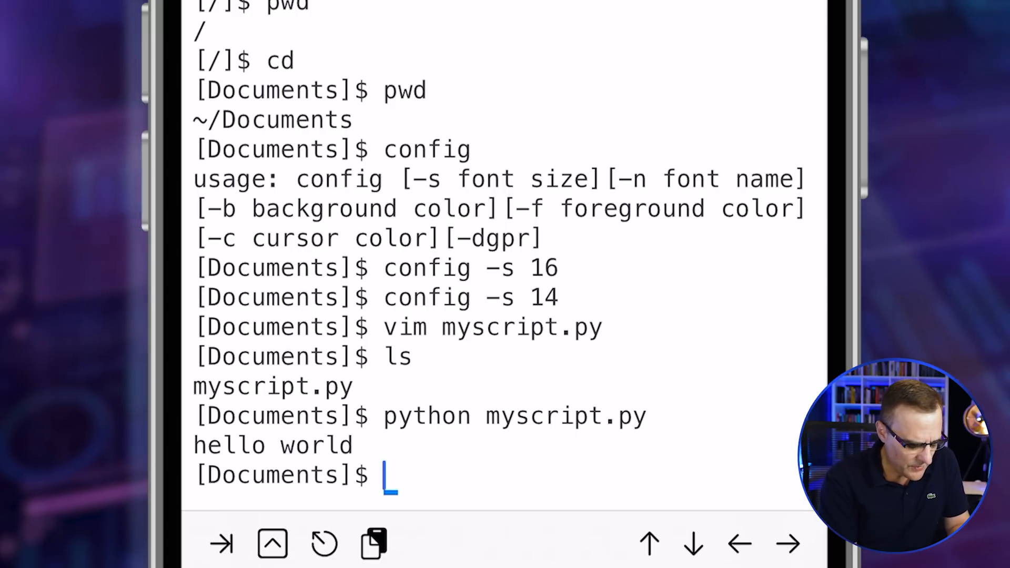
Start interactive Python, print hello, and exit with quit()
{"action": "type", "text": "python"}
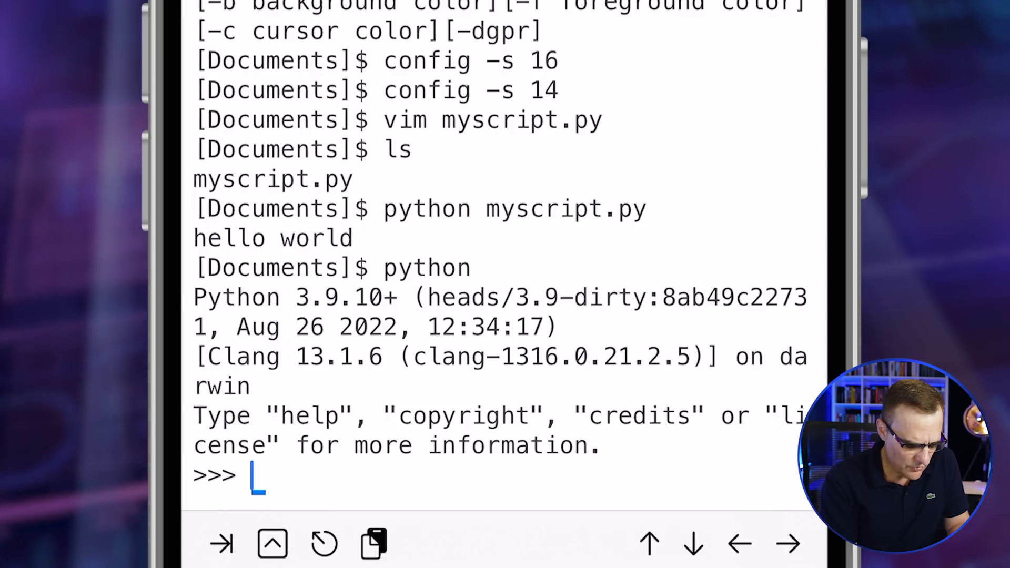
{"action": "type", "text": "print('hello"}
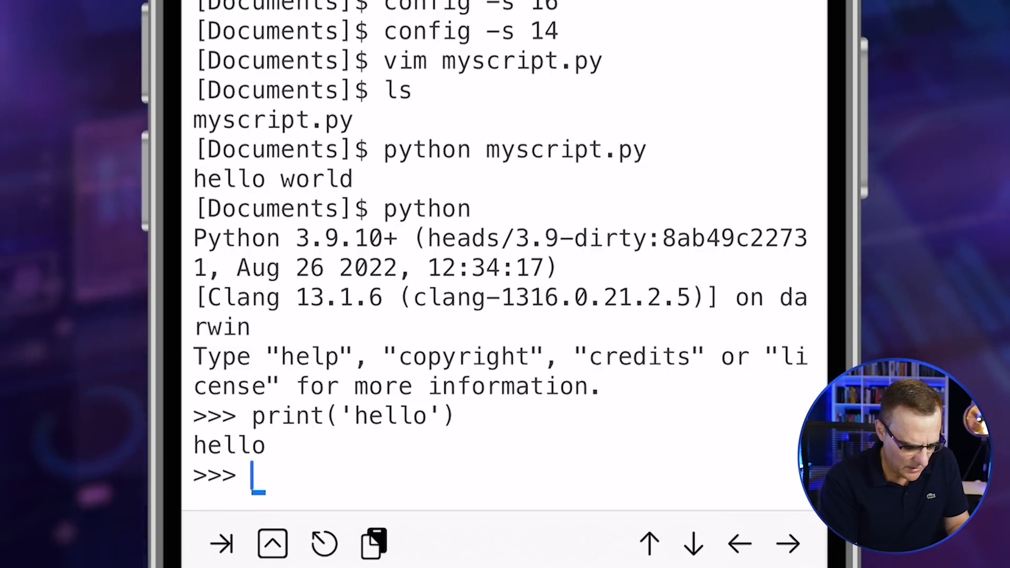
{"action": "type", "text": "quit()"}
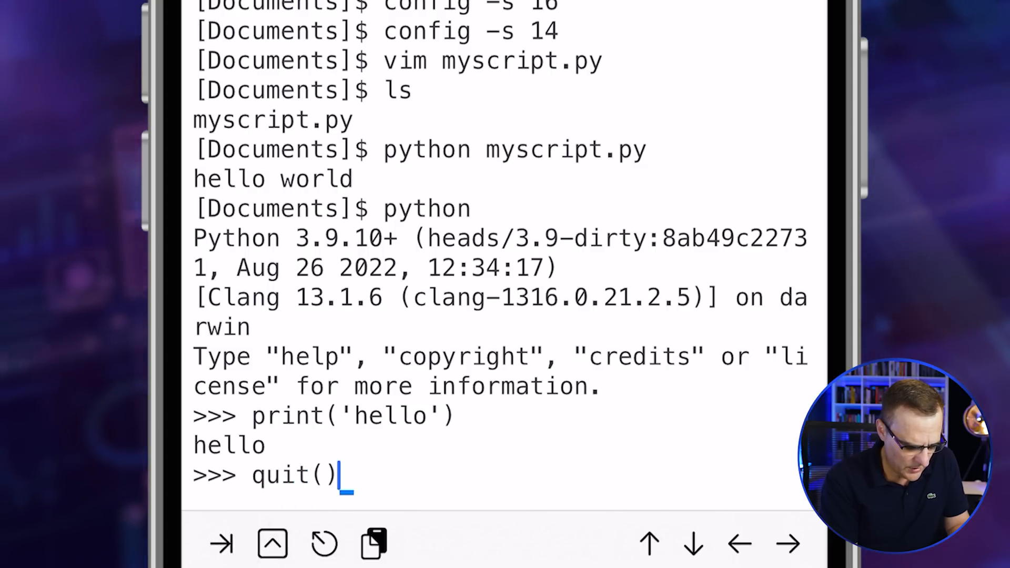
{"action": "type", "text": "i"}
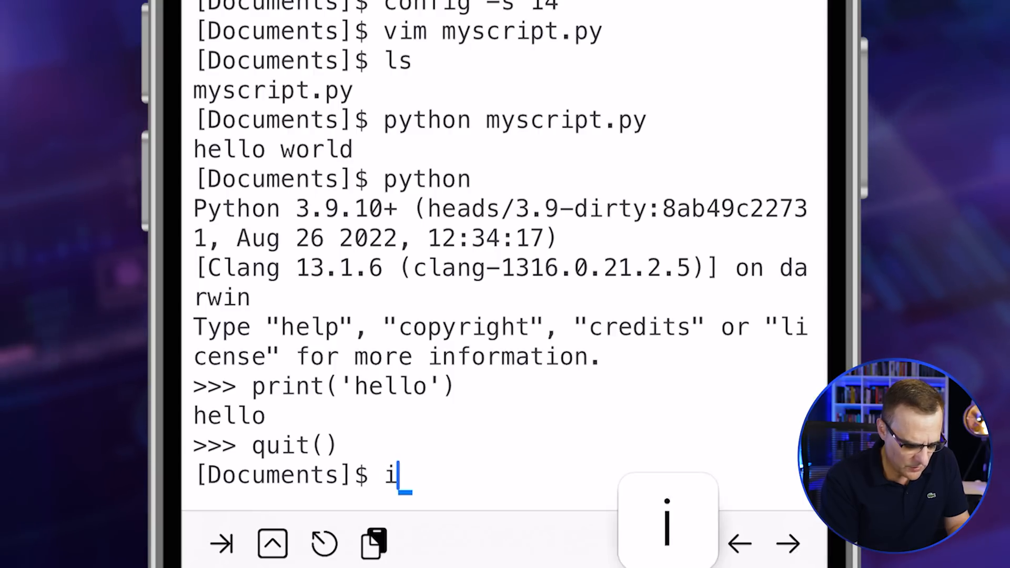
Start IPython in a-Shell, set a = 1 and b = 2, and echo both values
{"action": "type", "text": "python"}
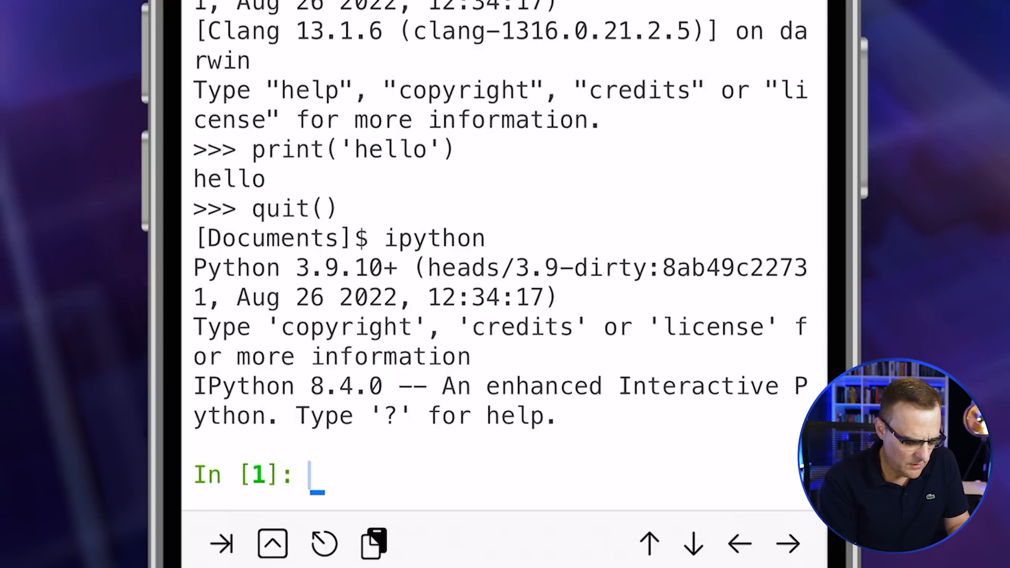
{"action": "type", "text": "pirnt"}
{"action": "type", "text": "a = 1"}
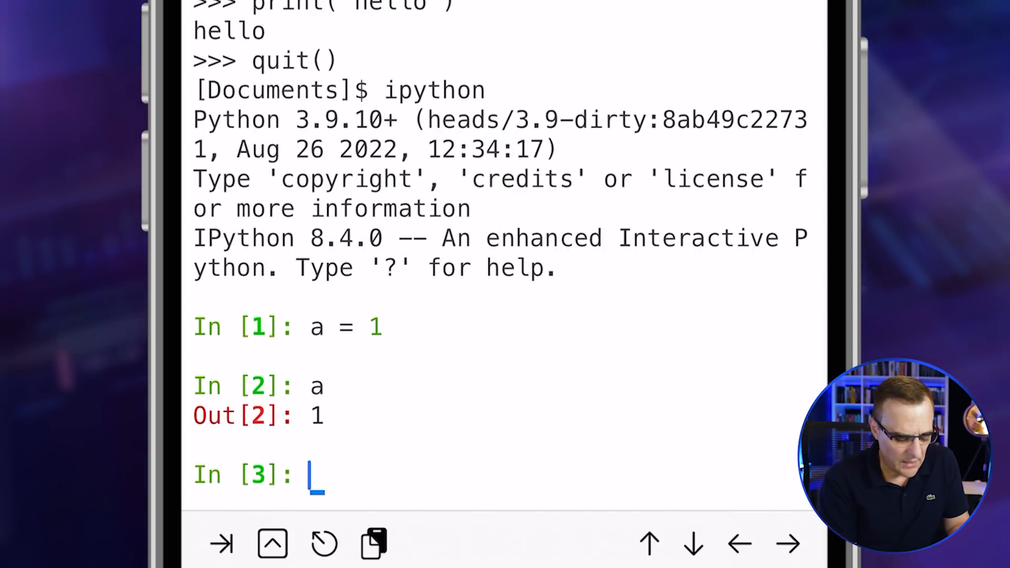
{"action": "type", "text": "b = 2"}
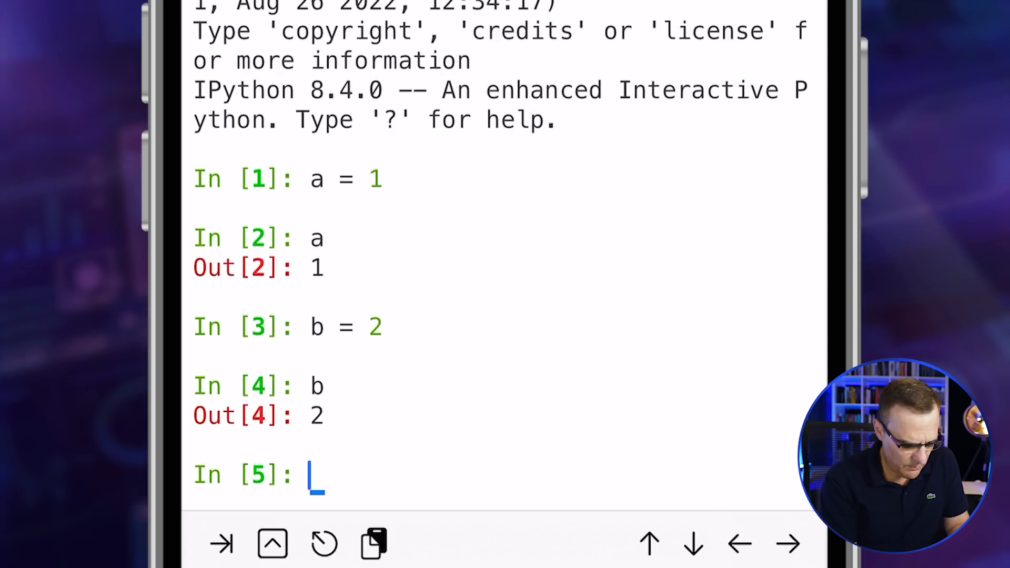
{"action": "type", "text": "a"}
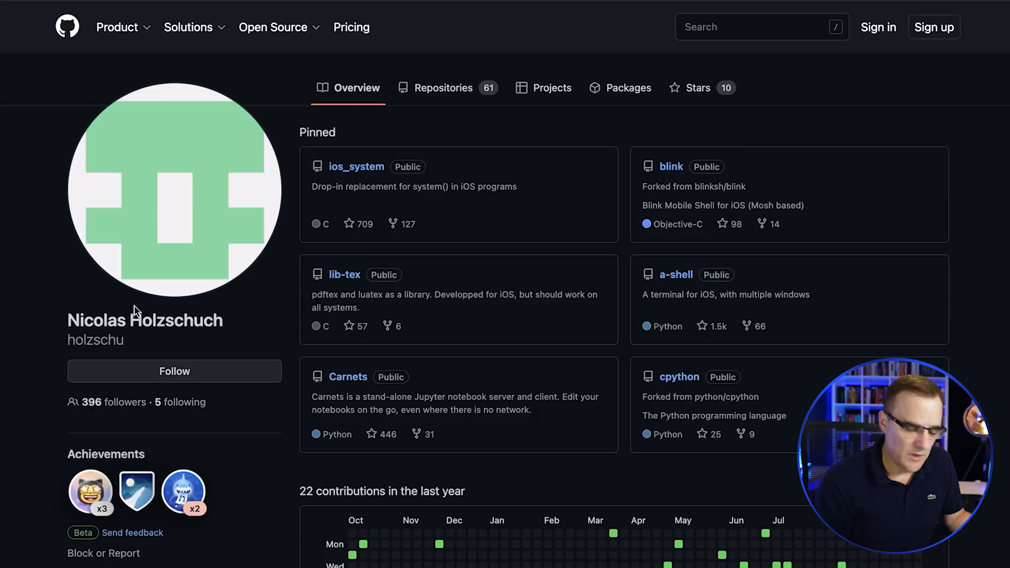
Go from the GitHub profile to the a-shell website and scroll to its feature list
{"action": "double_click", "coordinate": [96, 320]}
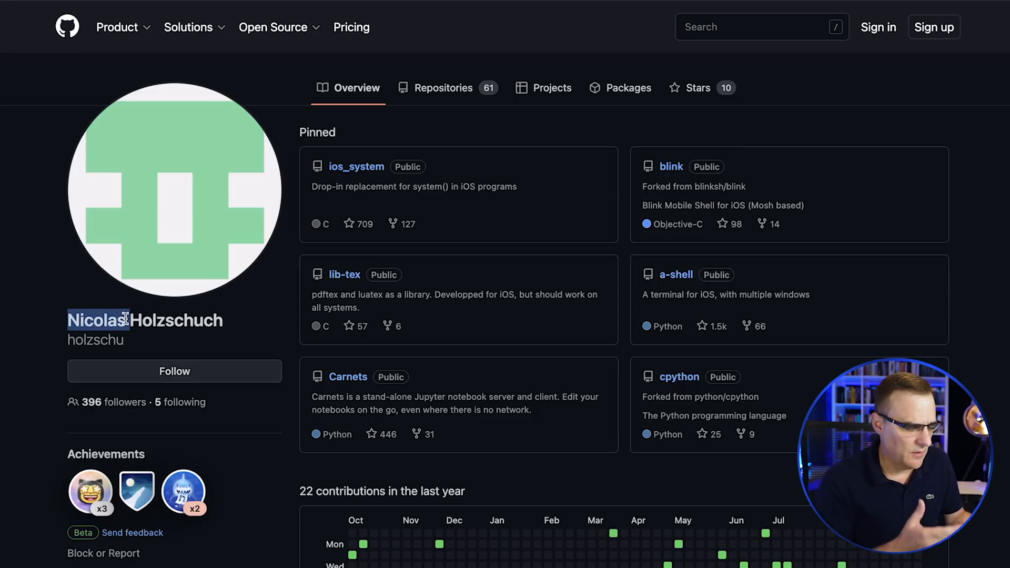
{"action": "mouse_move", "coordinate": [83, 9]}
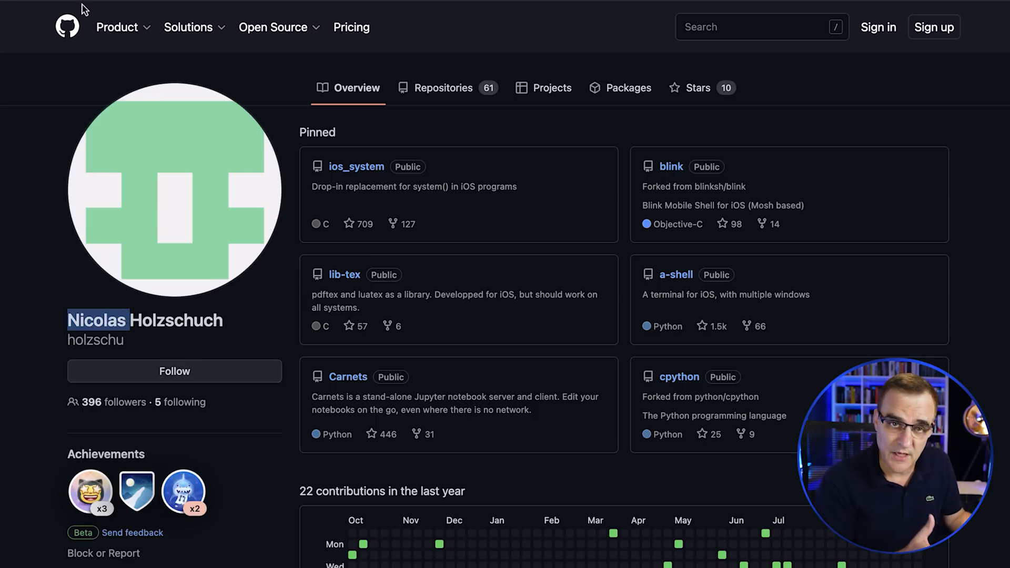
{"action": "scroll", "scroll_direction": "down", "scroll_amount": 3}
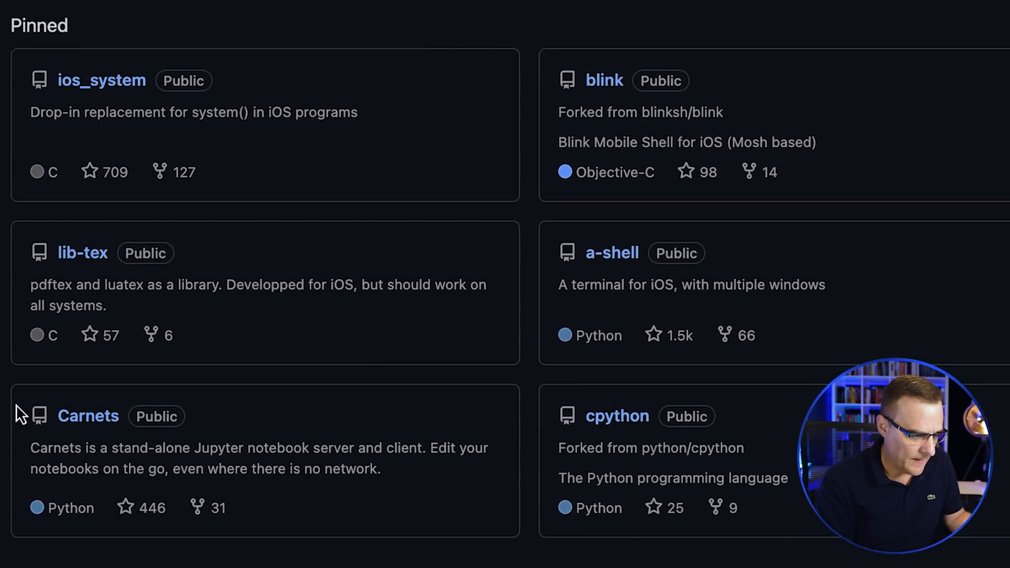
{"action": "right_click", "coordinate": [89, 415]}
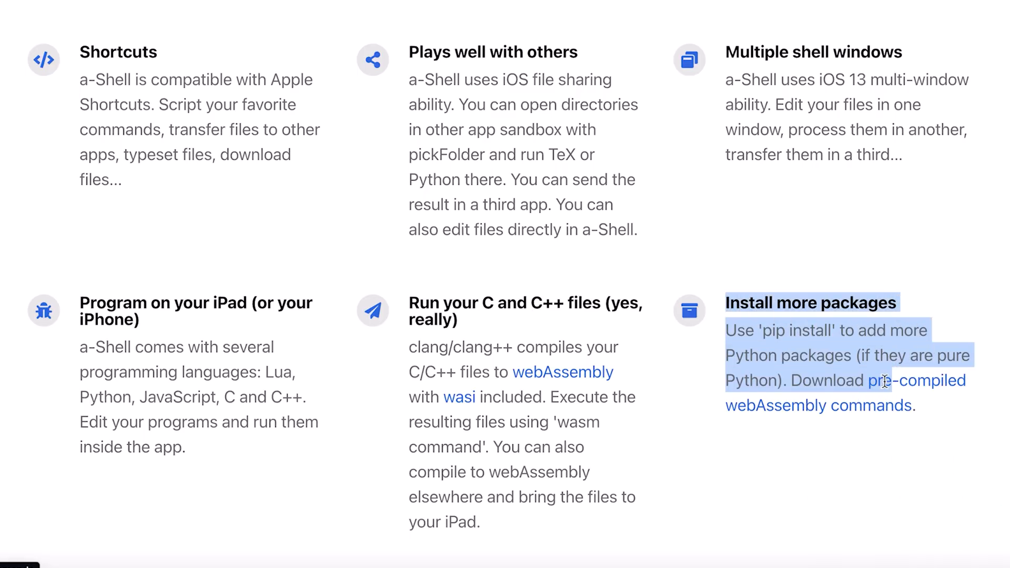
{"action": "scroll", "scroll_direction": "down", "scroll_amount": 3}
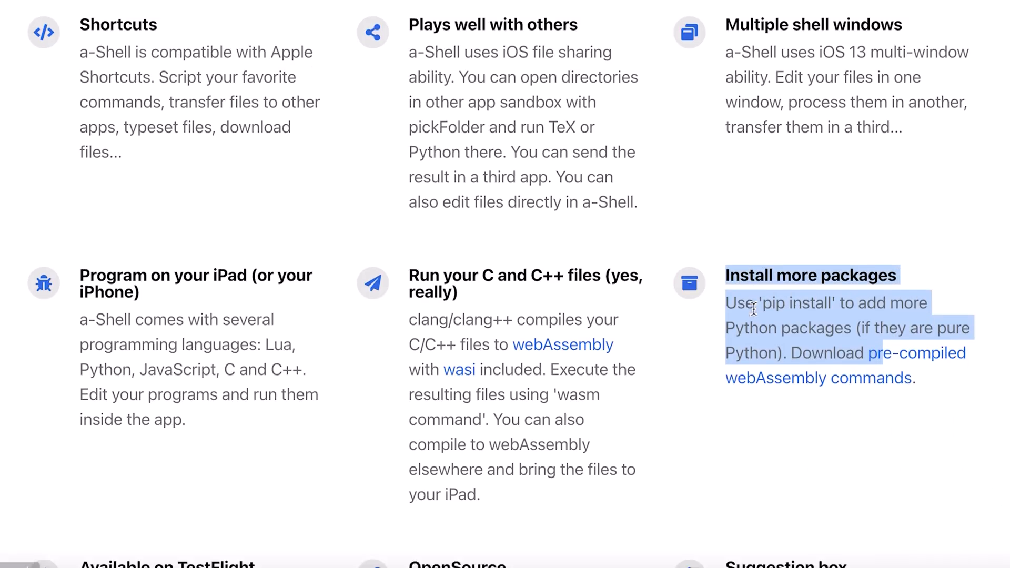
{"action": "scroll", "scroll_direction": "down", "scroll_amount": 3}
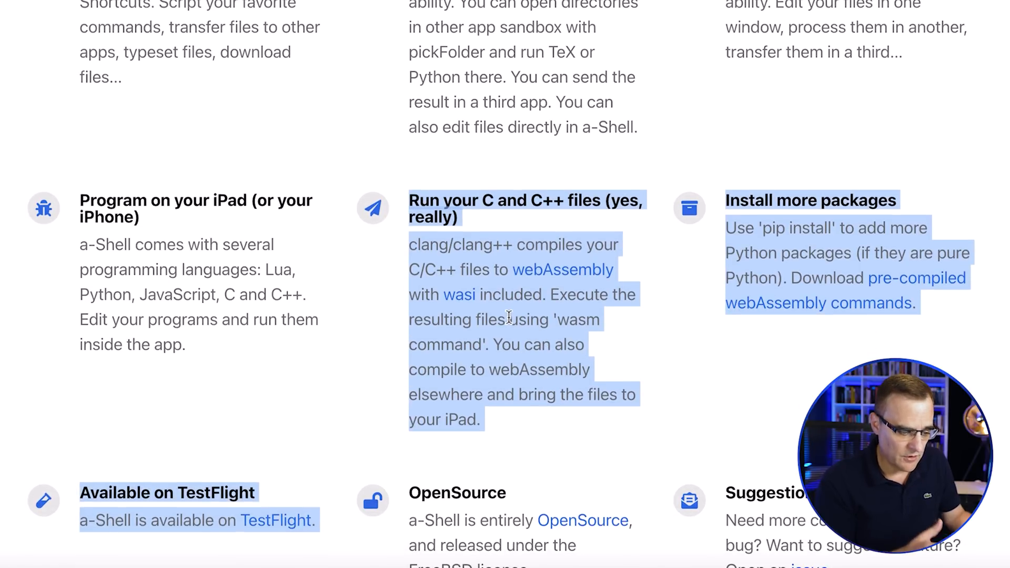
{"action": "mouse_move", "coordinate": [509, 312]}
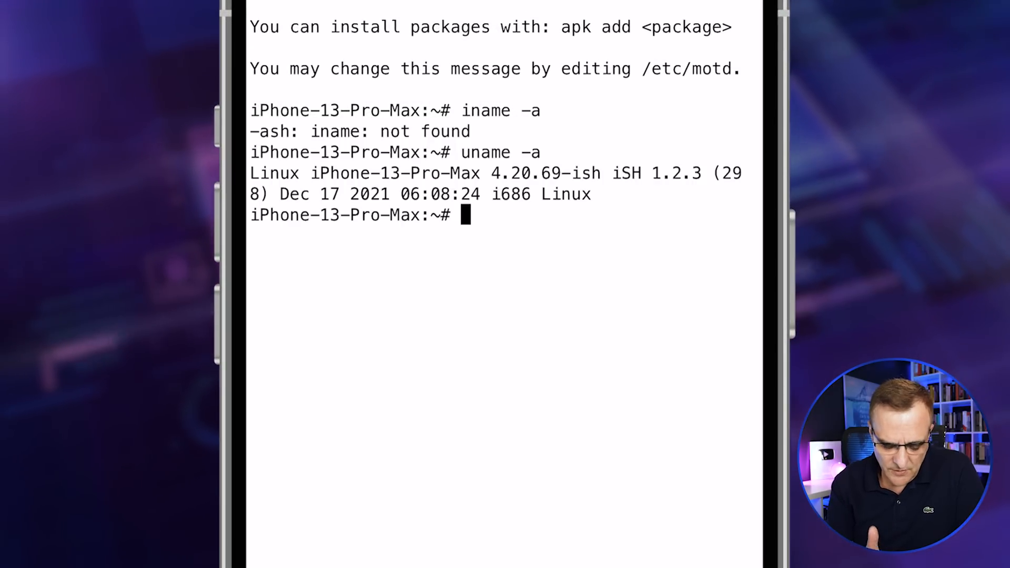
Run uname -a, attempt python and apk add python, then refresh packages with apk update
{"action": "type", "text": "pk"}
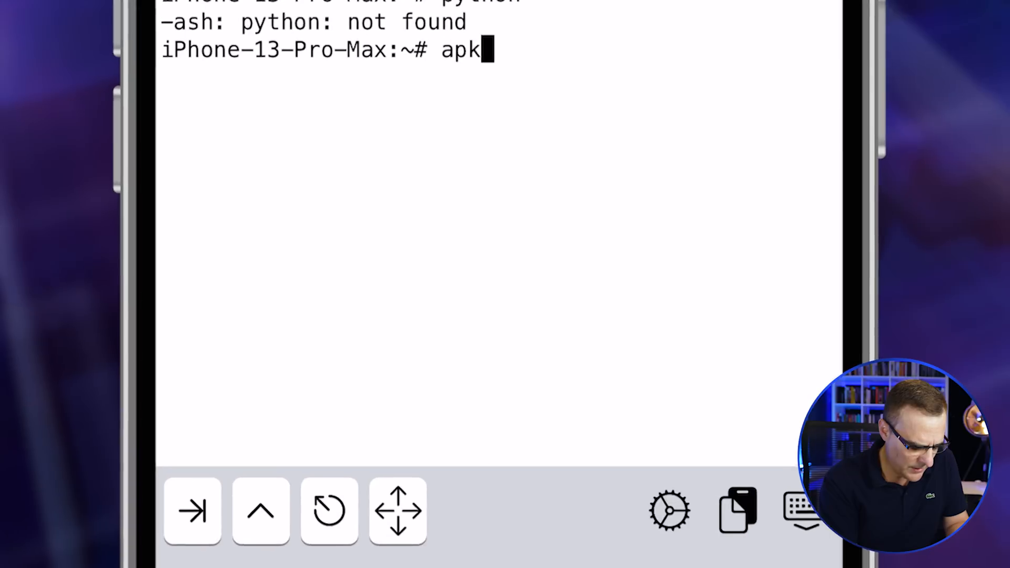
{"action": "type", "text": "add python"}
{"action": "type", "text": "apk update"}
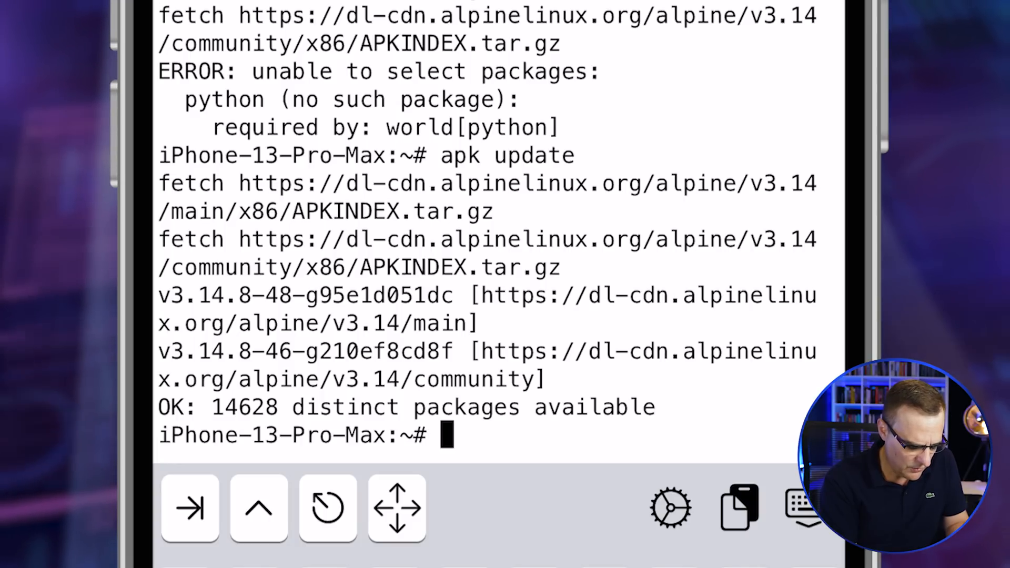
{"action": "type", "text": "apk add python3"}
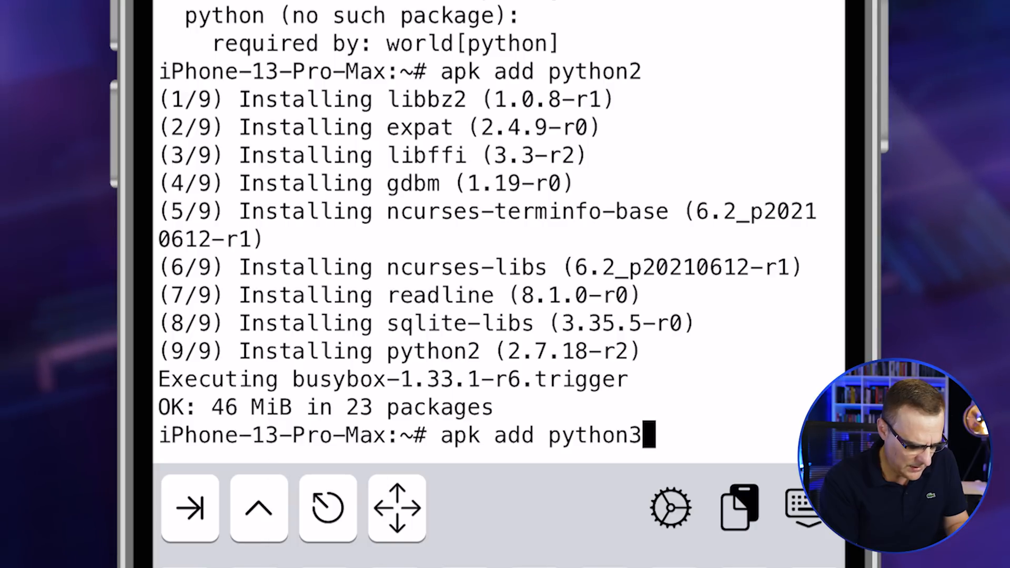
Install Python 3 in iSH and print 'hello world' in its interpreter
{"action": "key", "text": "Return"}
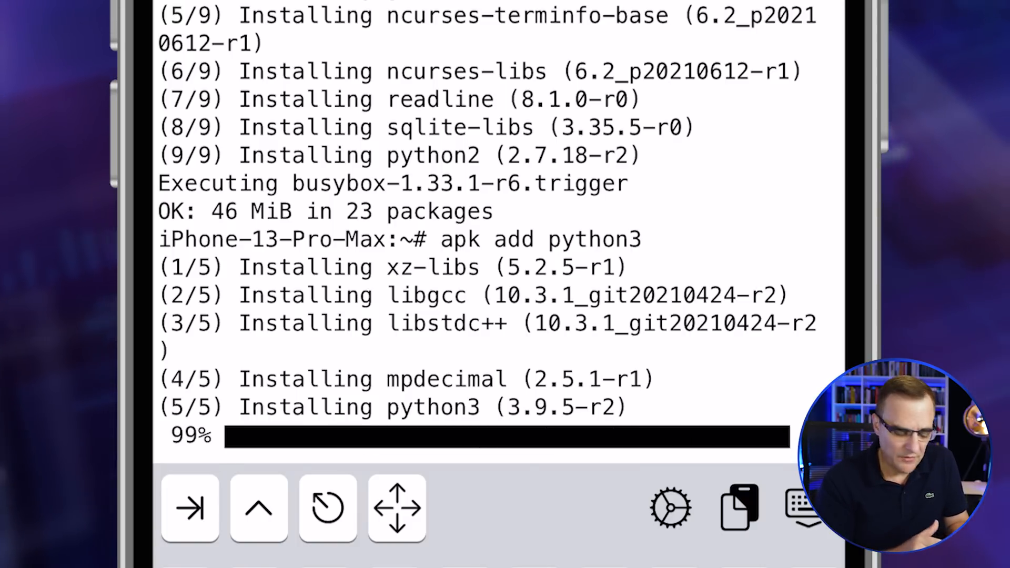
{"action": "type", "text": "python3"}
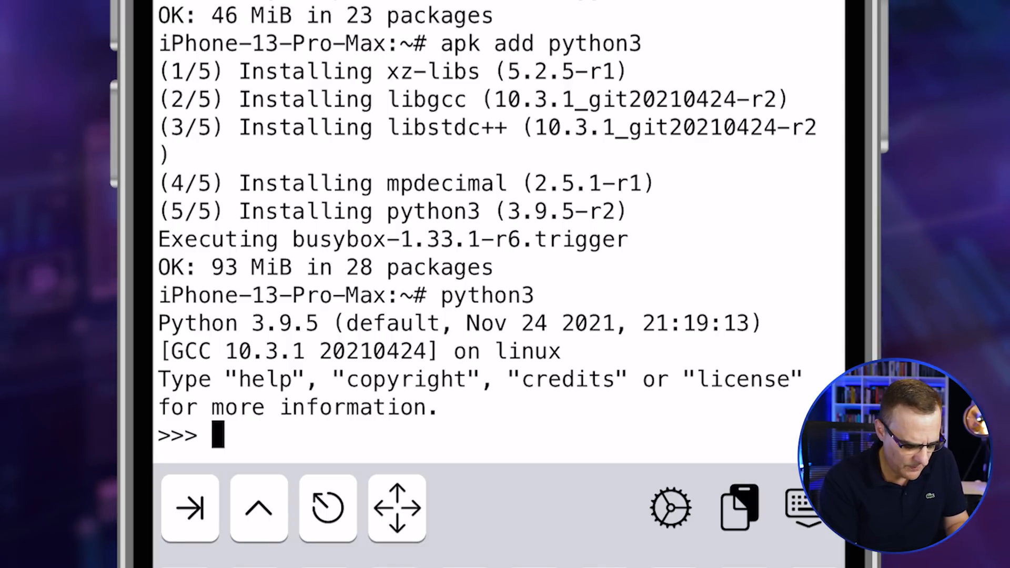
{"action": "type", "text": "print("}
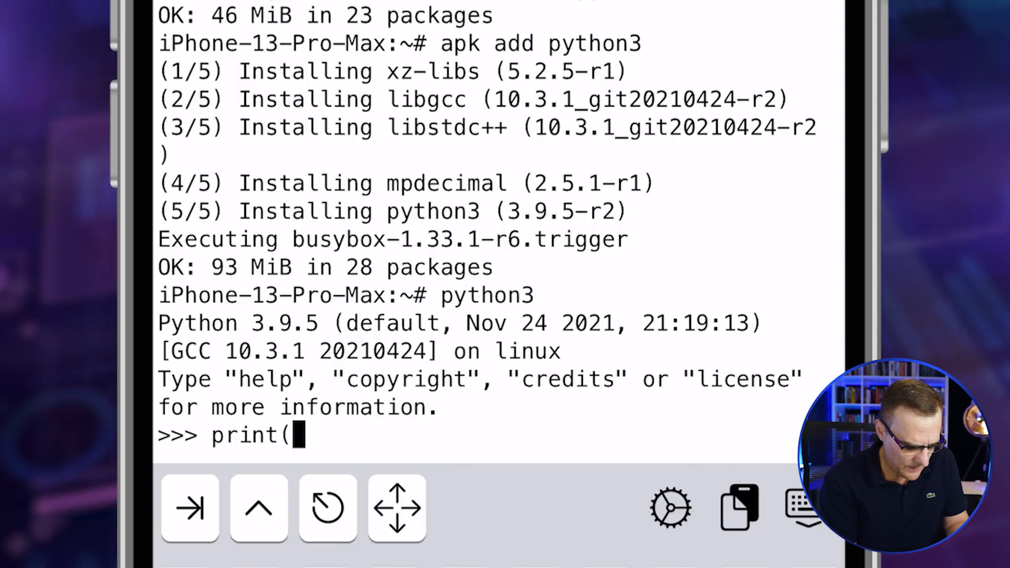
{"action": "type", "text": "'hello world"}
{"action": "type", "text": "p"}
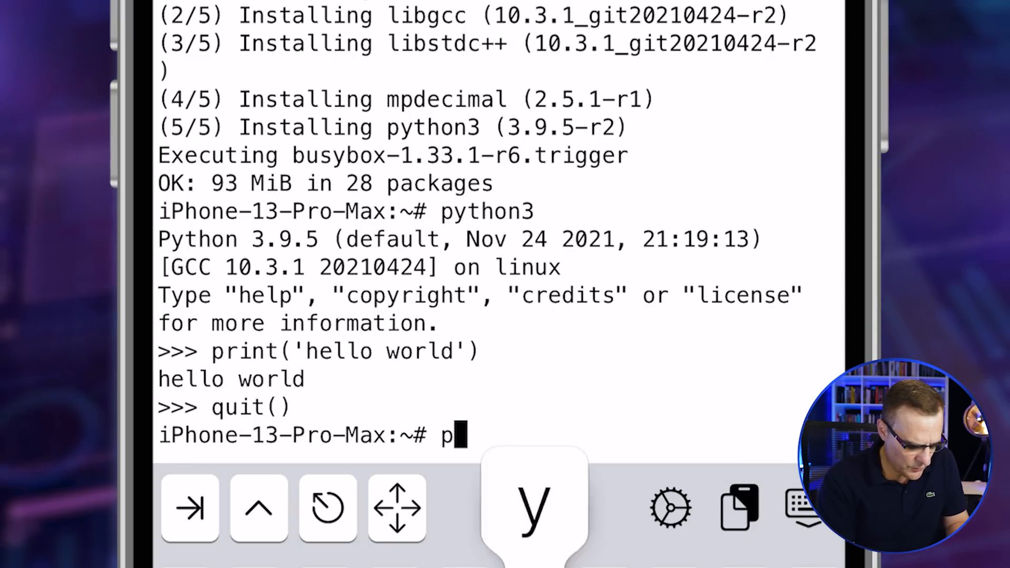
Launch Python 2, quit it, and retype apk add python3
{"action": "type", "text": "ython"}
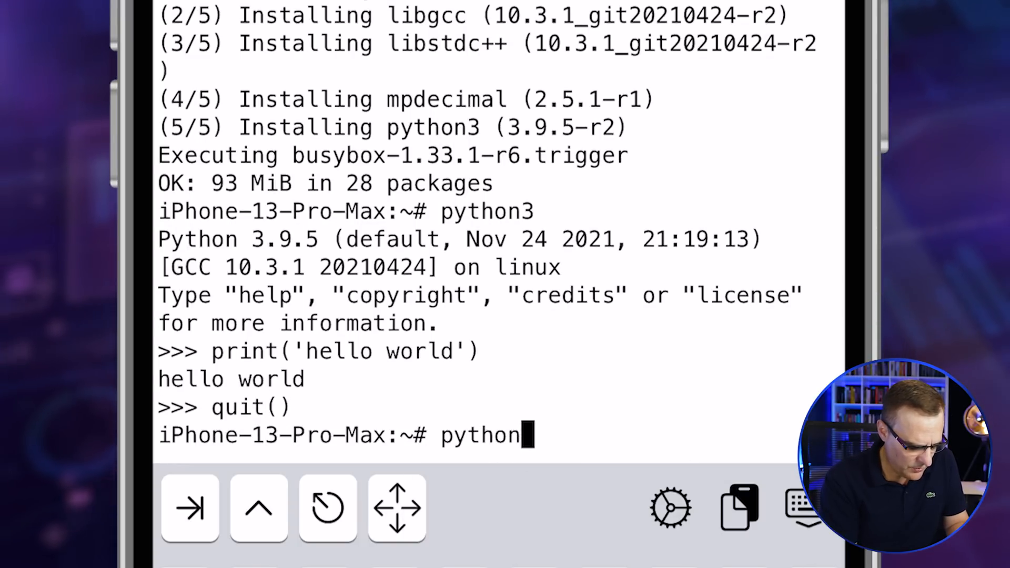
{"action": "type", "text": "2"}
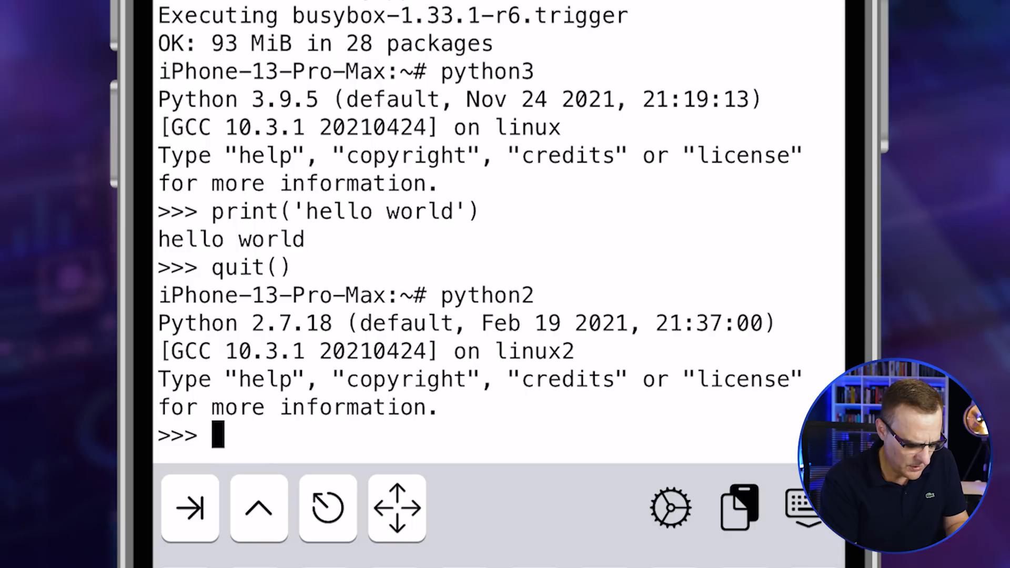
{"action": "type", "text": "quit()"}
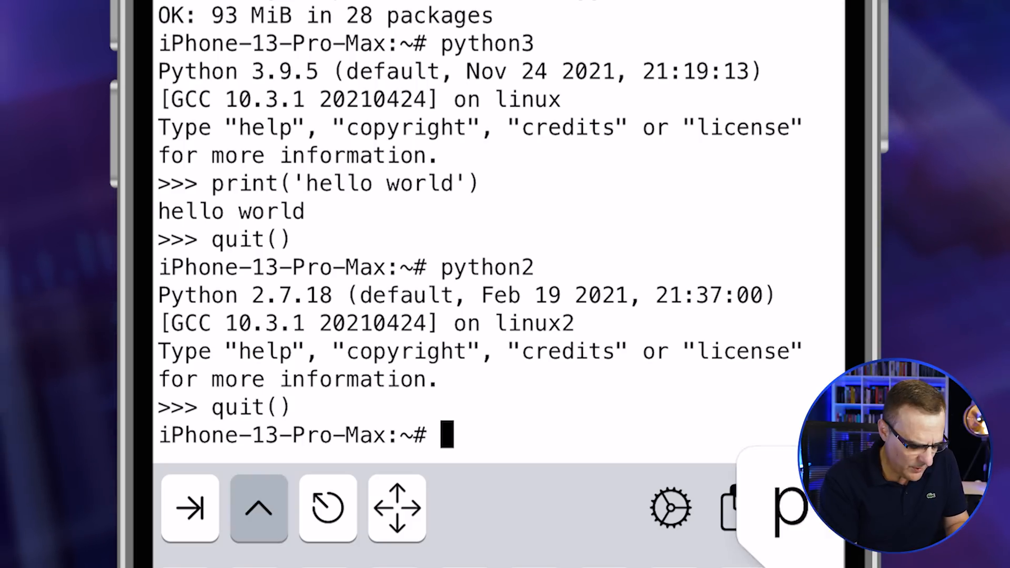
{"action": "type", "text": "apk add python3"}
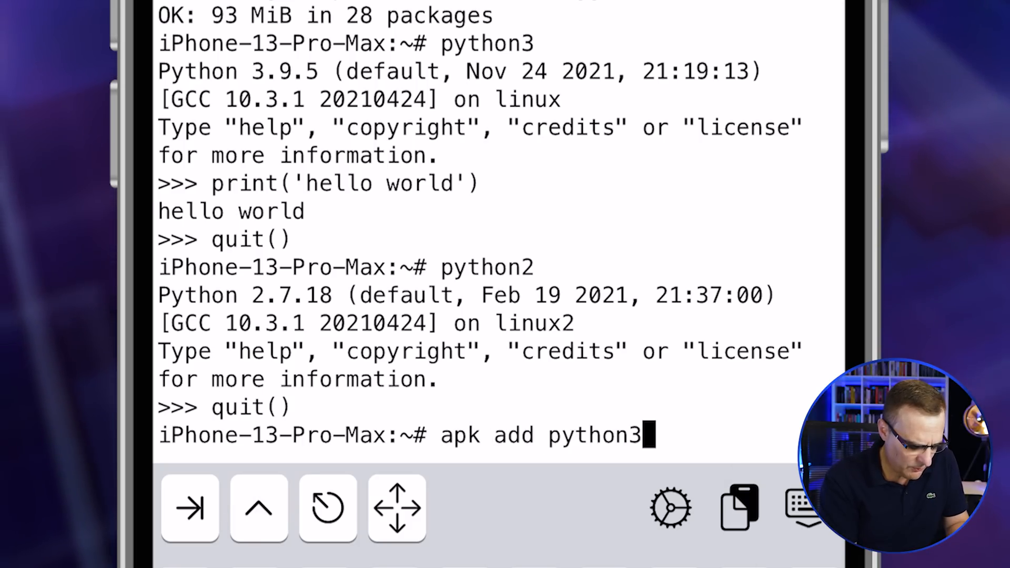
Install nano and open a new test.py file in it
{"action": "type", "text": "nano"}
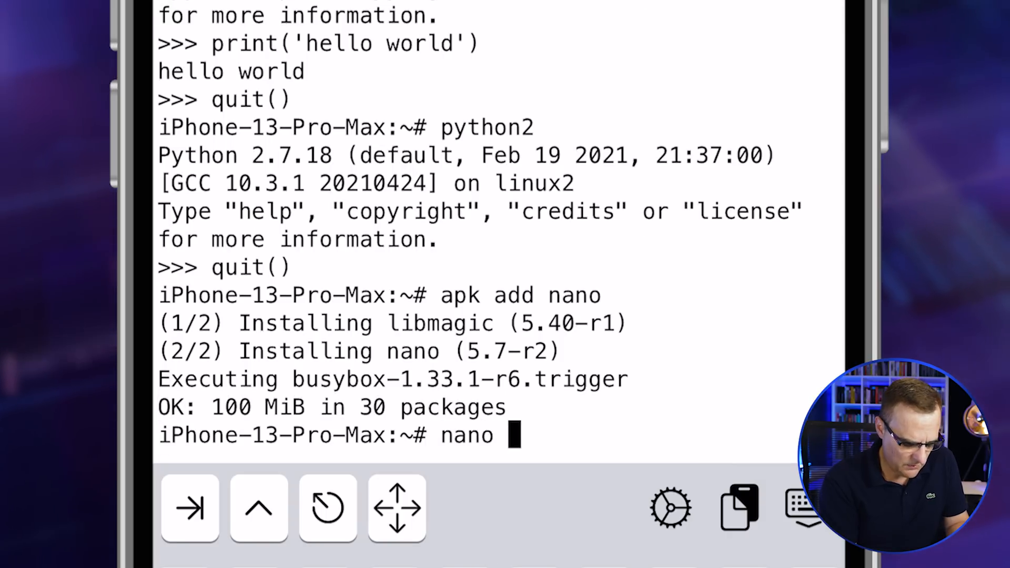
{"action": "type", "text": "test"}
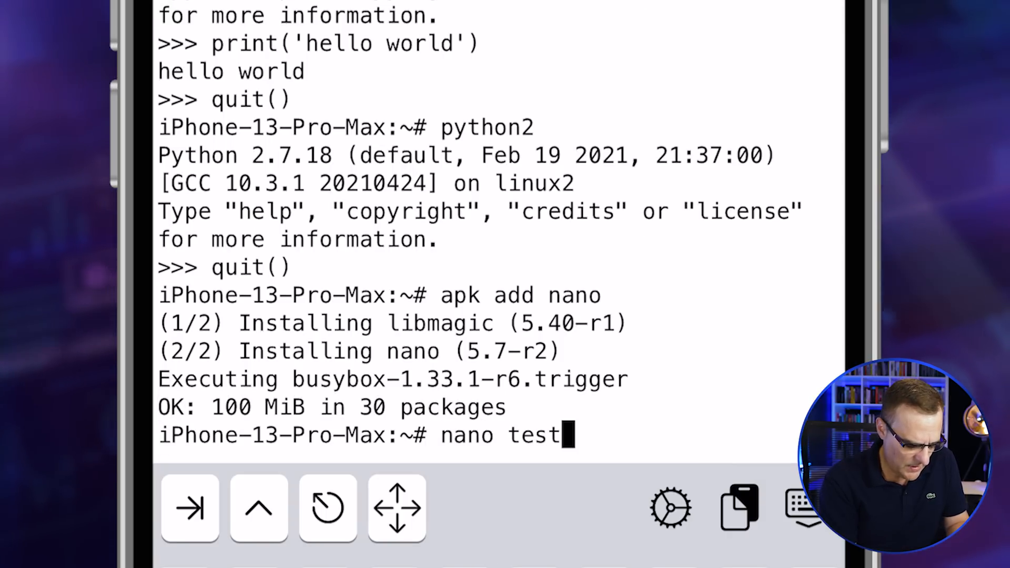
{"action": "type", "text": ".py"}
{"action": "type", "text": "pritn"}
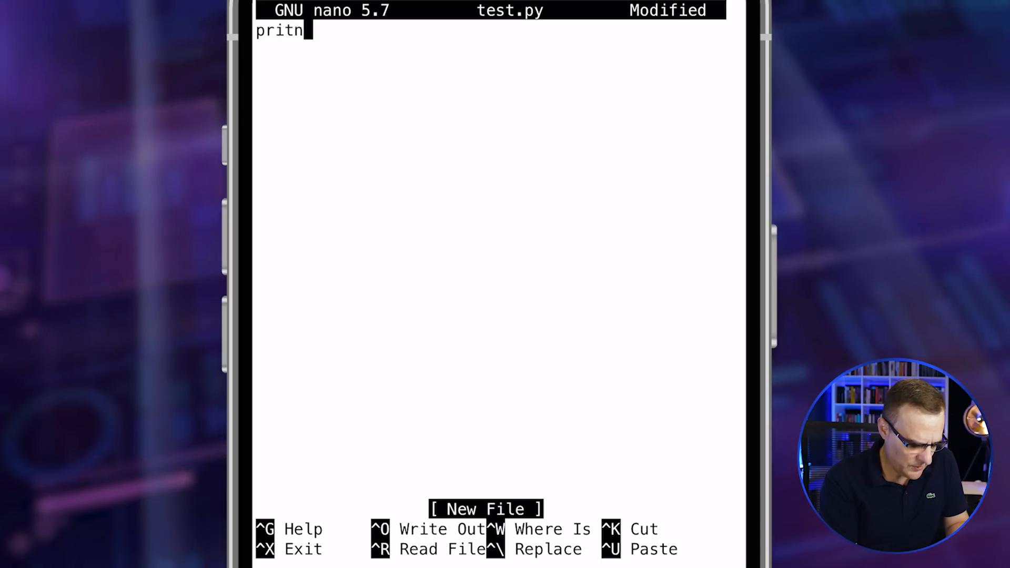
Write print('hello world') into test.py, save it, and run it with python3
{"action": "type", "text": "print("}
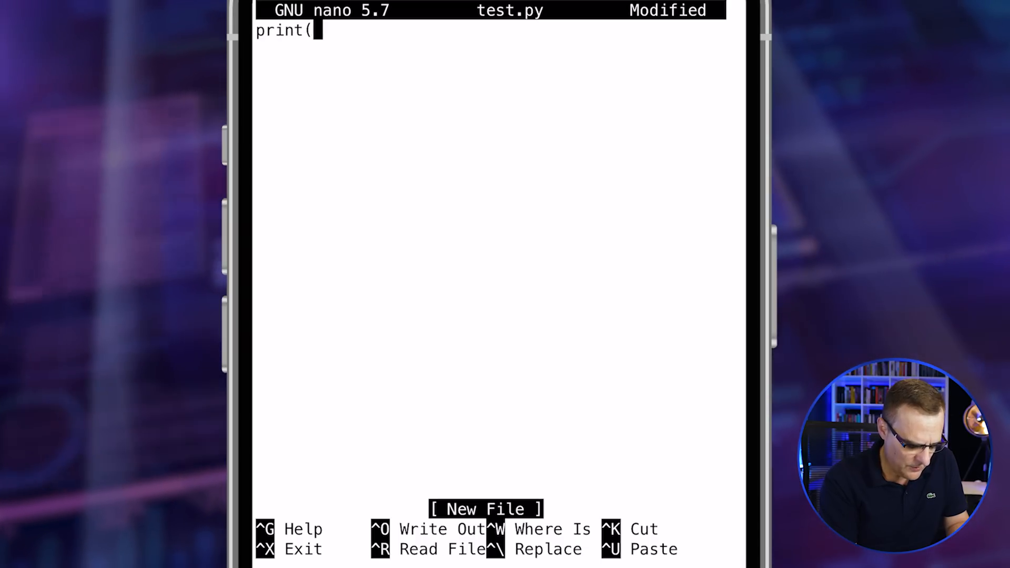
{"action": "type", "text": "'hello world"}
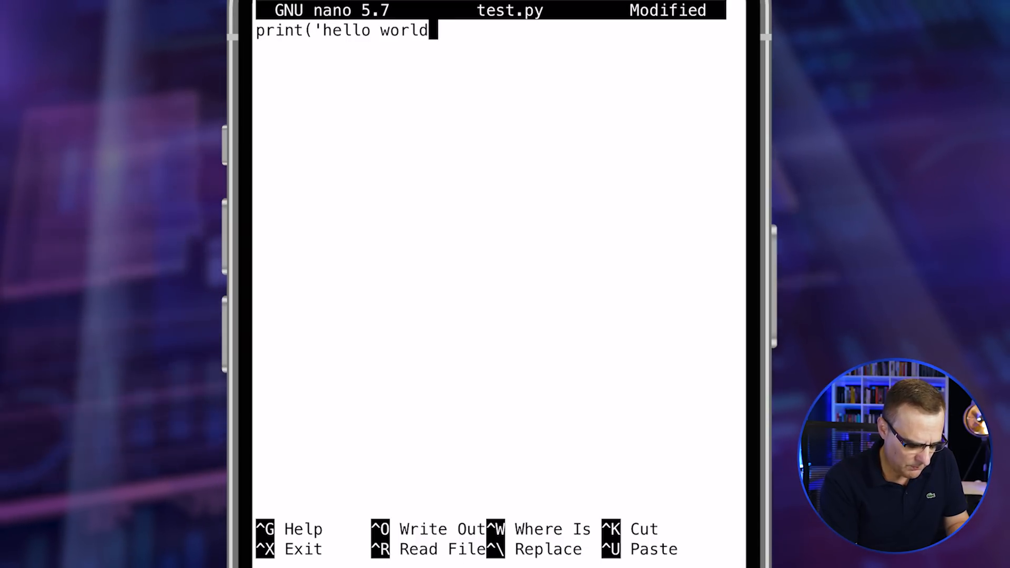
{"action": "type", "text": "')"}
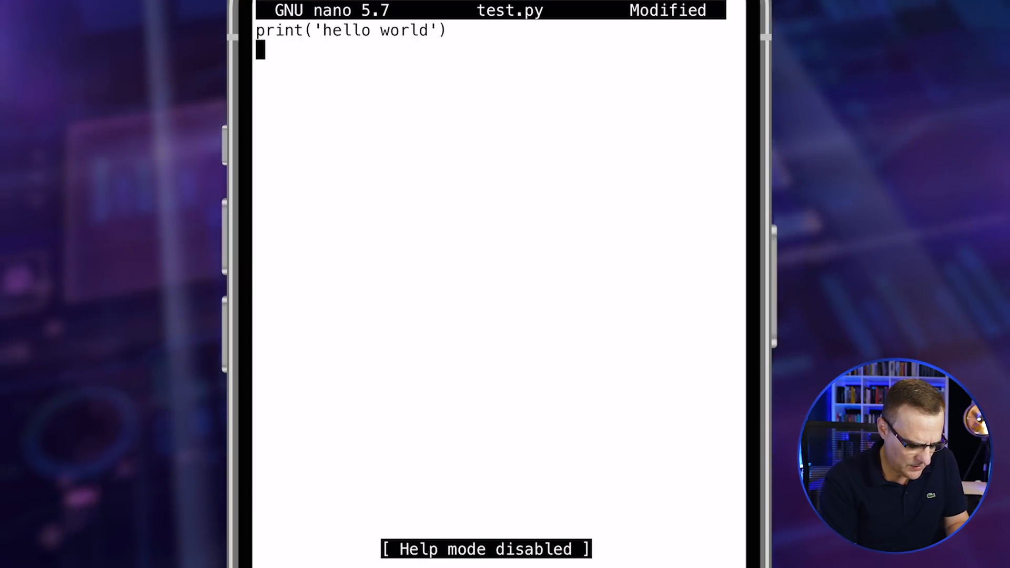
{"action": "key", "text": "ctrl+o"}
{"action": "type", "text": "ls"}
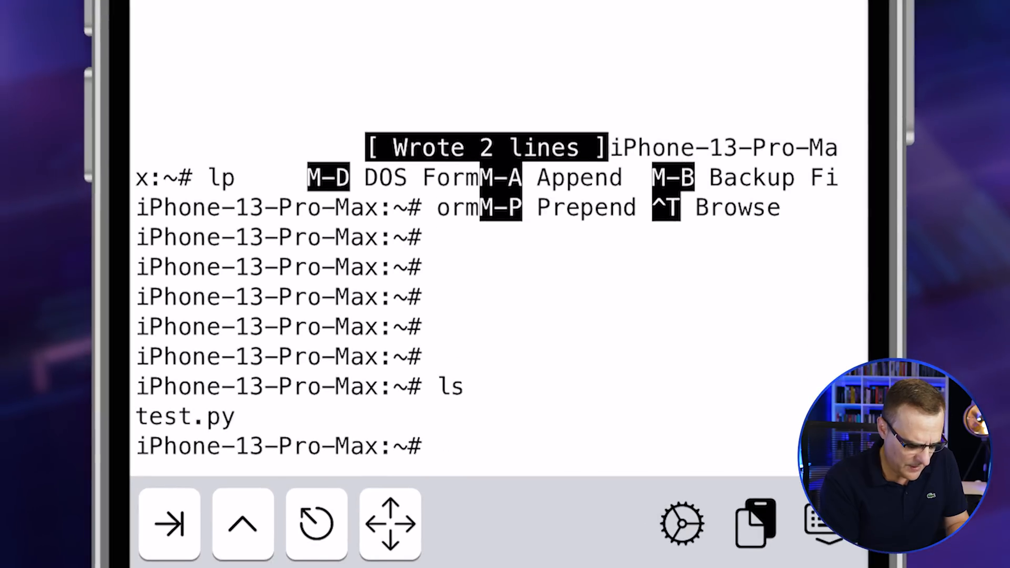
{"action": "type", "text": "python3 te"}
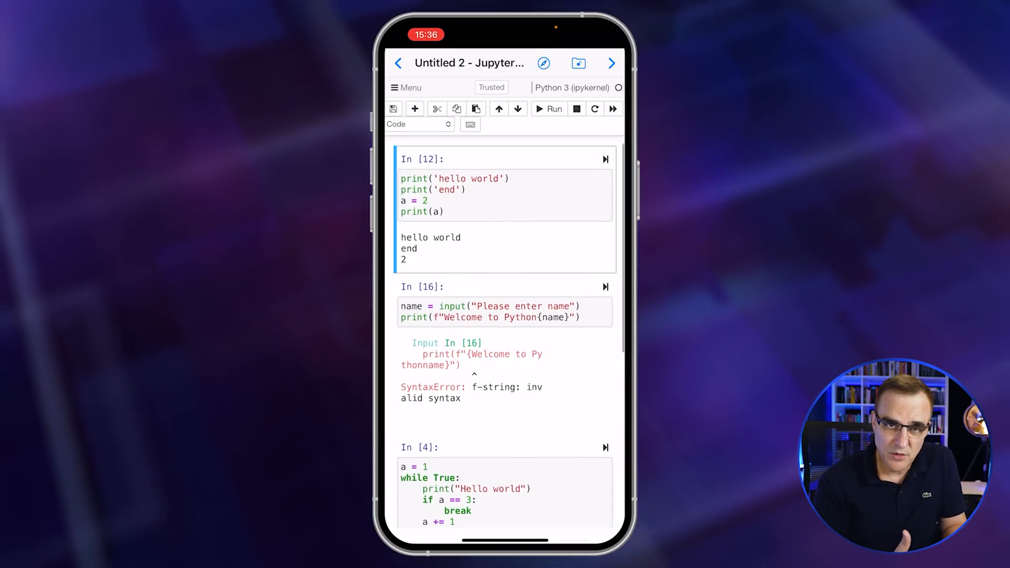
Scroll Untitled 2 down to the while-loop Hello world output and range(10) loop output
{"action": "scroll", "scroll_direction": "down", "scroll_amount": 3}
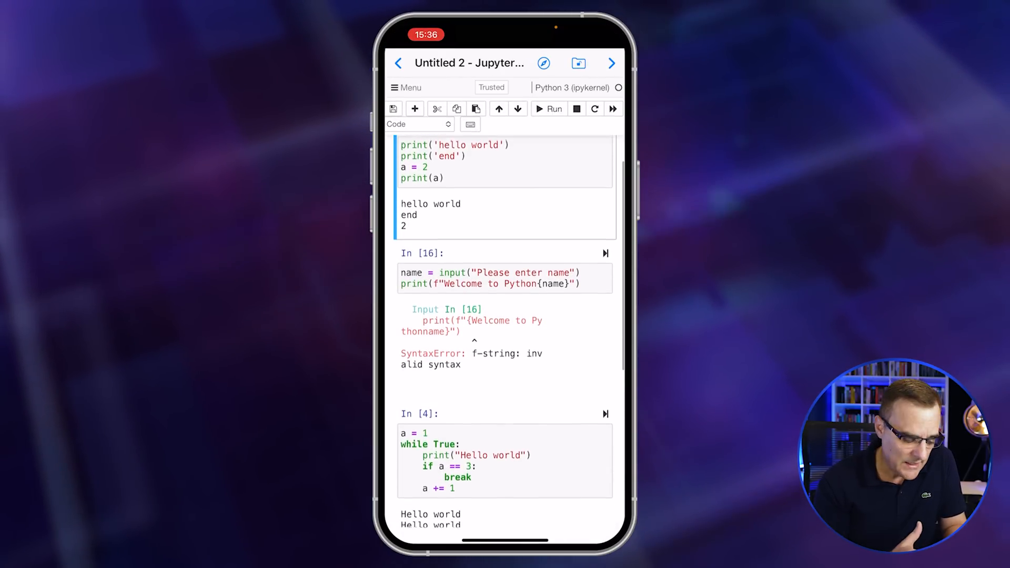
{"action": "scroll", "scroll_direction": "down", "scroll_amount": 3}
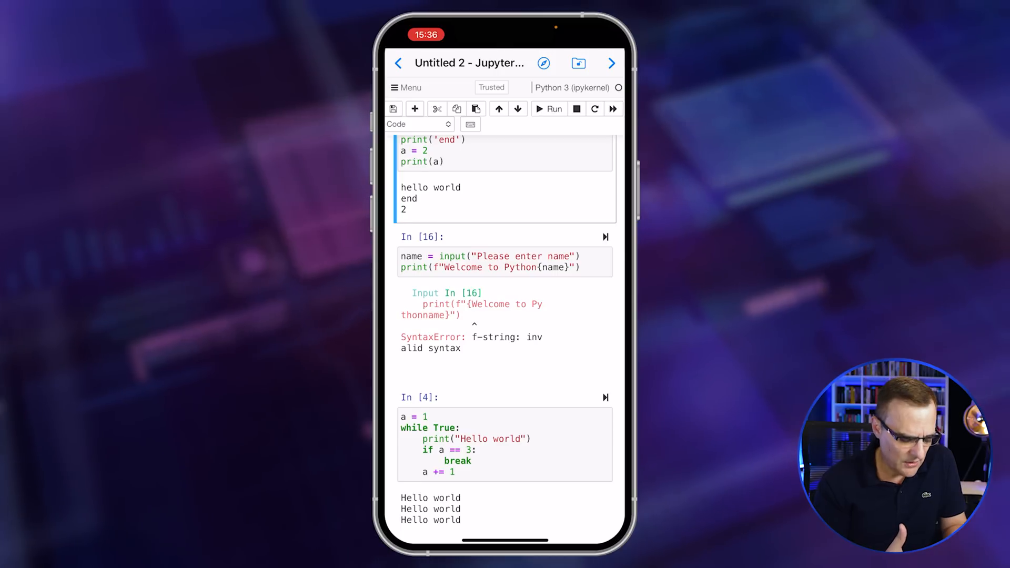
{"action": "scroll", "scroll_direction": "down", "scroll_amount": 3}
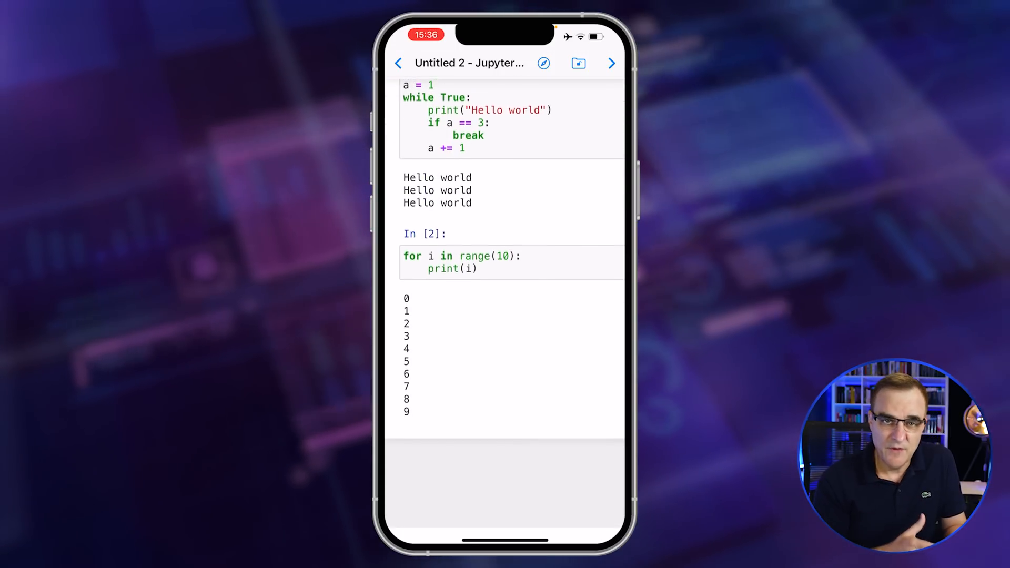